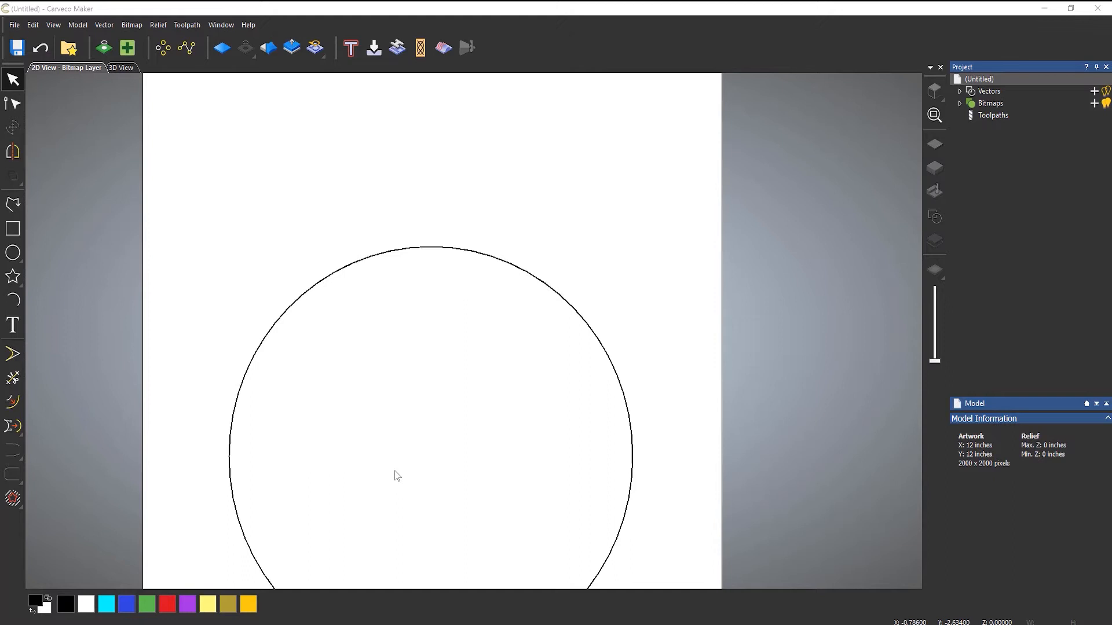
{"action": "mouse_move", "coordinate": [293, 427]}
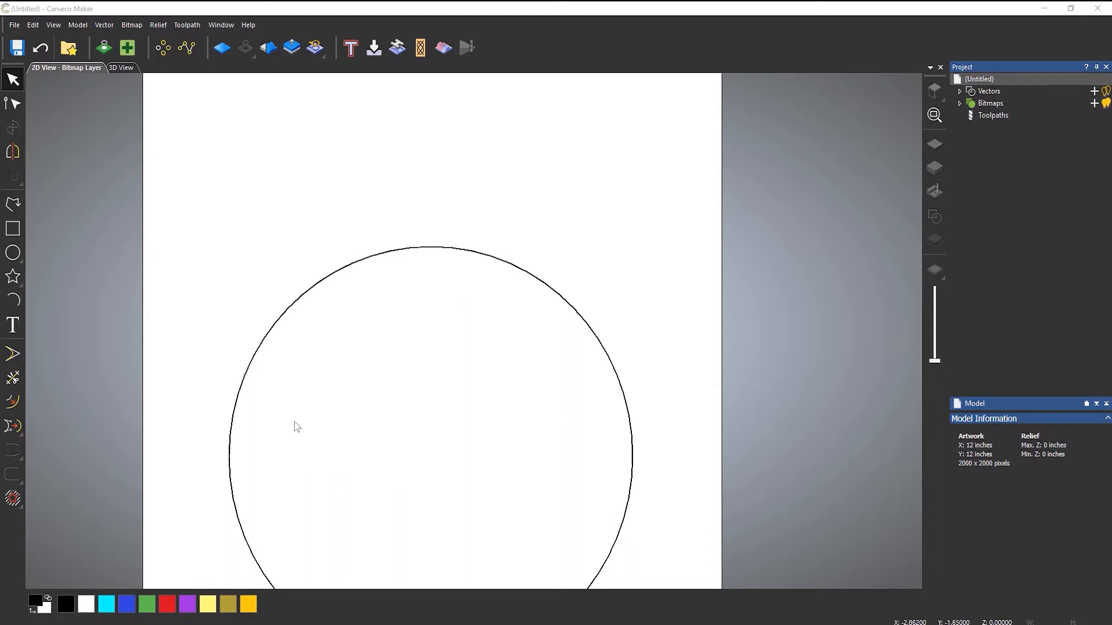
{"action": "mouse_move", "coordinate": [227, 424]}
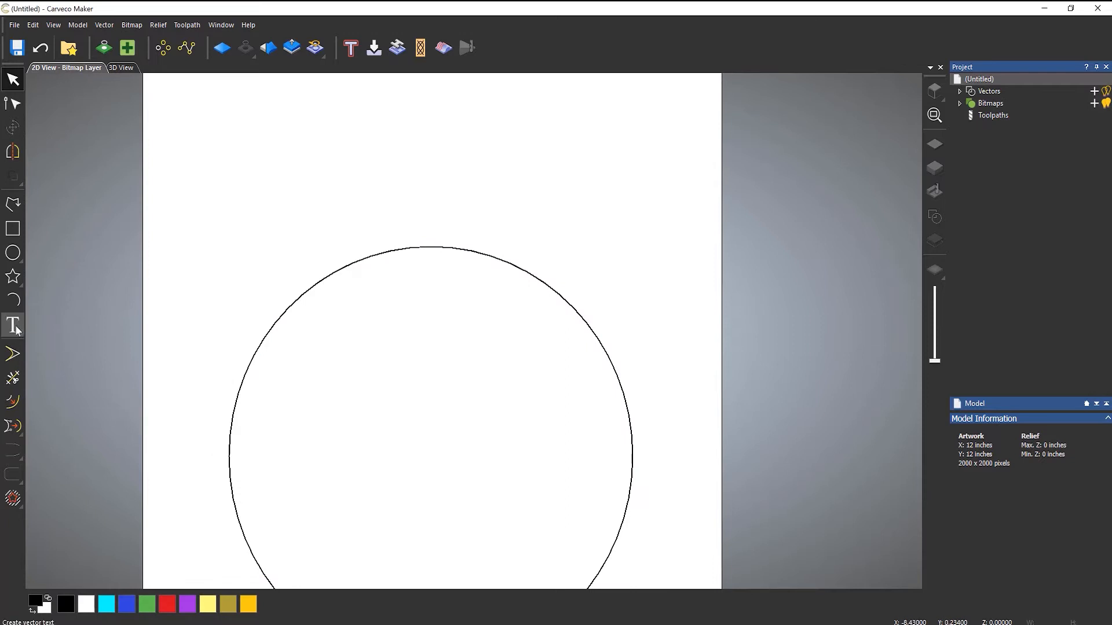
- Enter the vector text 'carveco maker' at an insertion point above the circle
{"action": "left_click", "coordinate": [11, 325]}
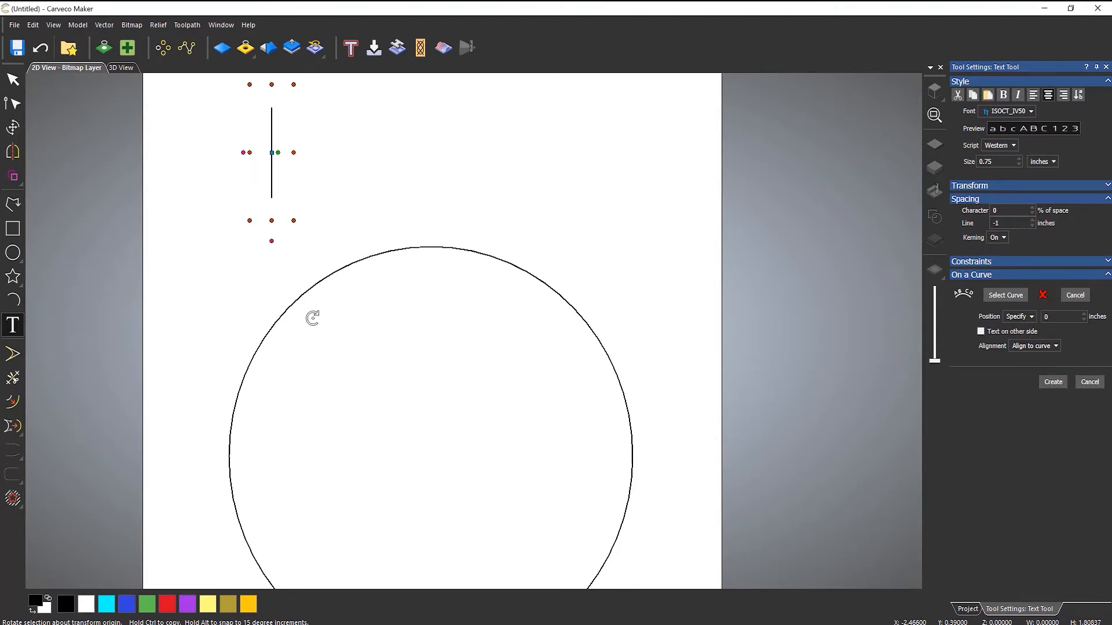
{"action": "type", "text": "carve"}
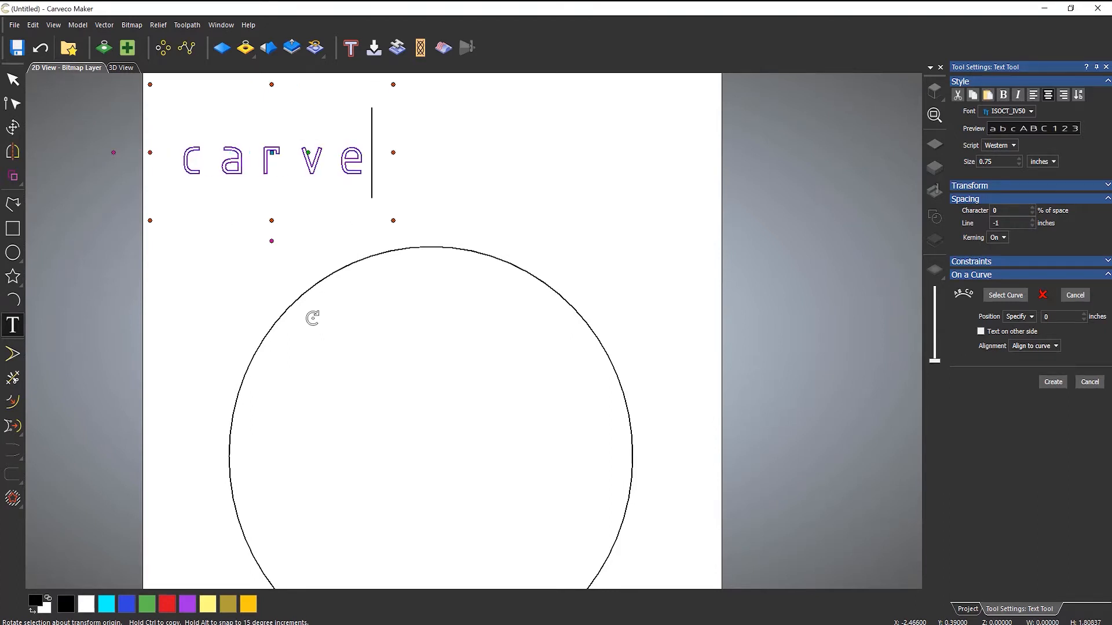
{"action": "type", "text": "co maker"}
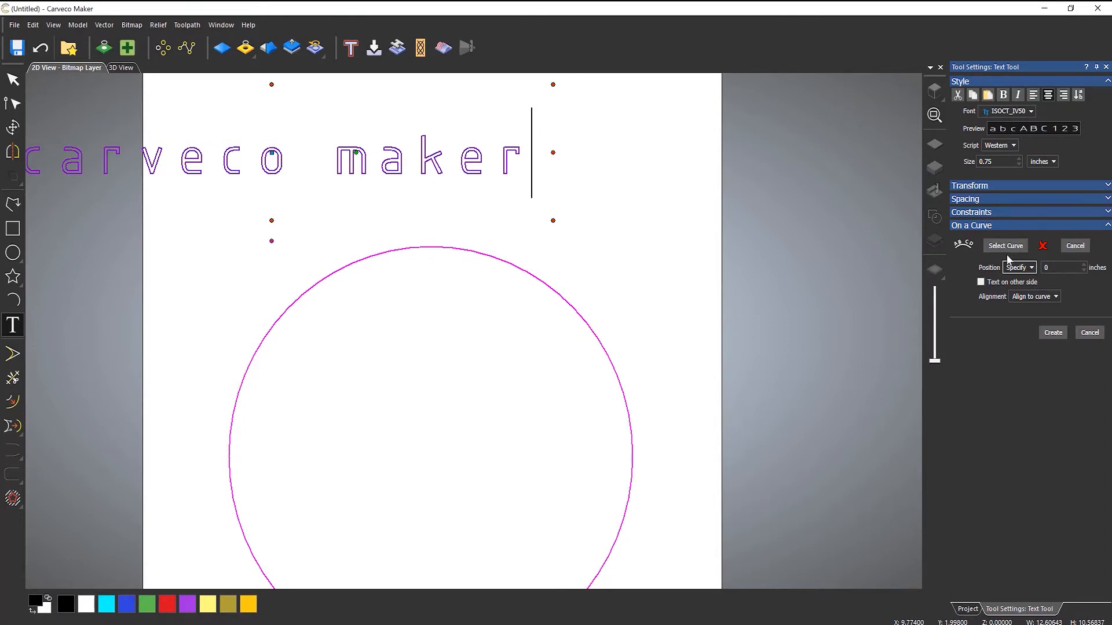
- Pick the circle as the path so the text wraps along it
{"action": "left_click", "coordinate": [1005, 245]}
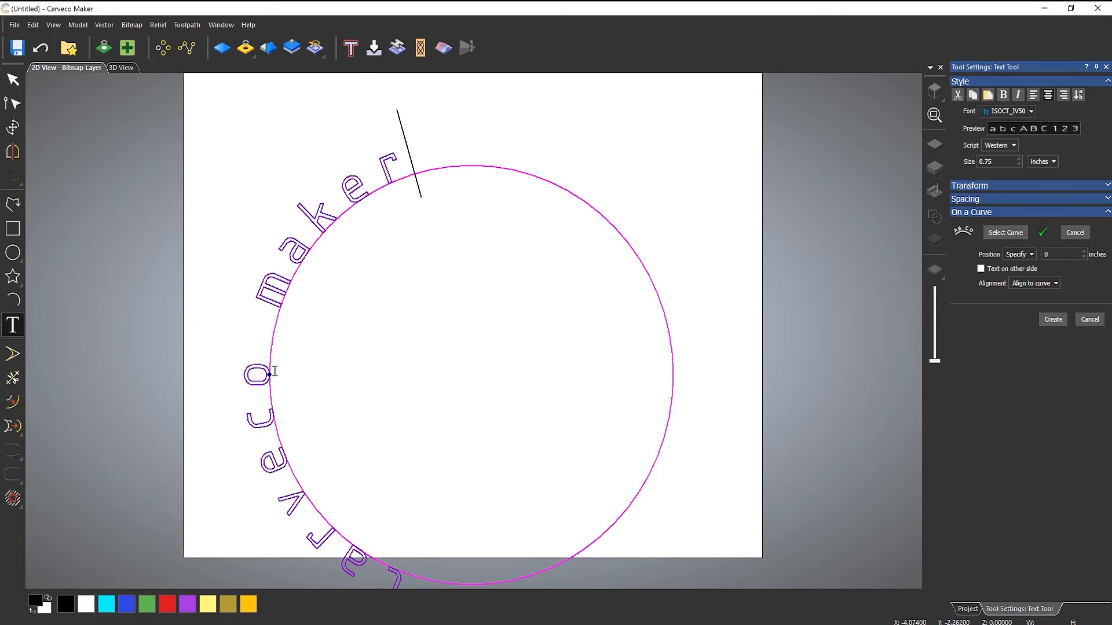
{"action": "mouse_move", "coordinate": [276, 375]}
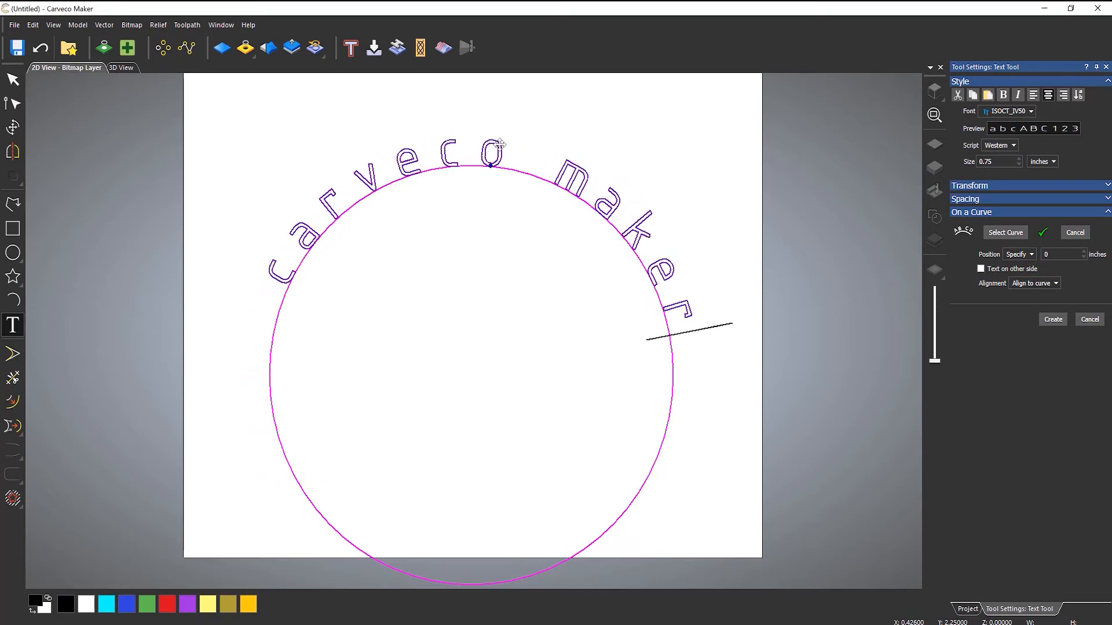
- Slide the text's start marker along the circle so it arches across the top
{"action": "left_click_drag", "start_coordinate": [491, 164], "coordinate": [478, 172]}
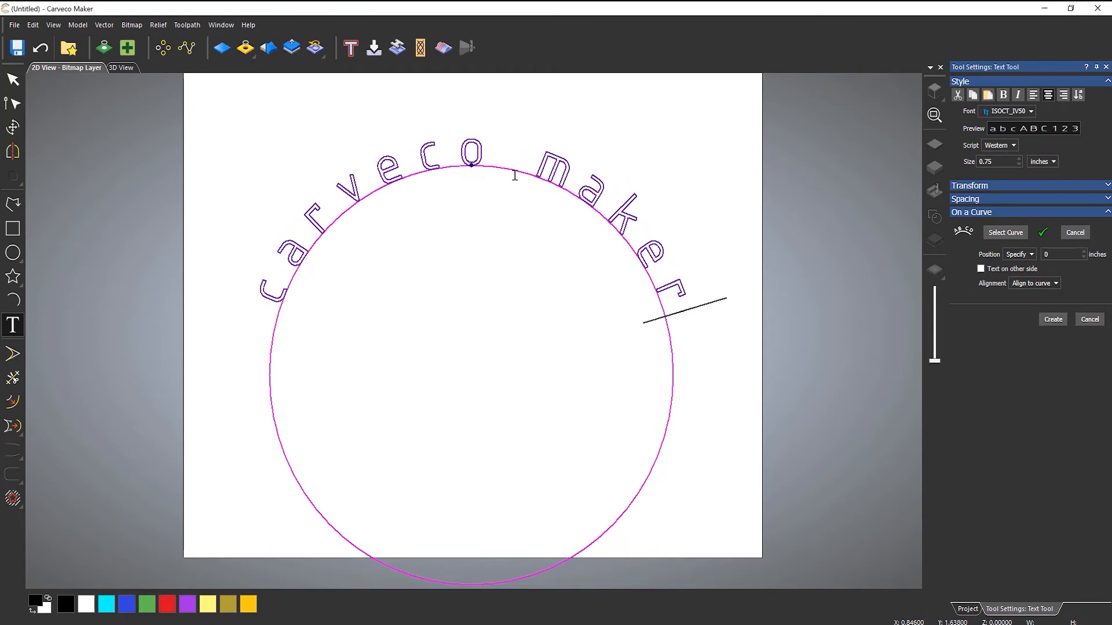
{"action": "mouse_move", "coordinate": [521, 155]}
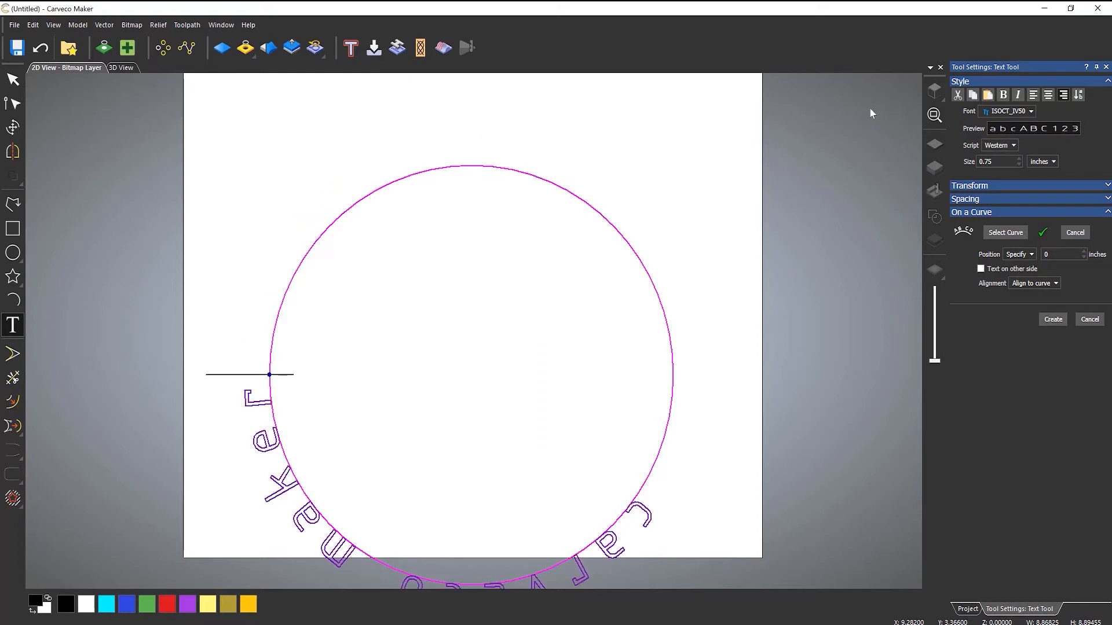
{"action": "mouse_move", "coordinate": [268, 375]}
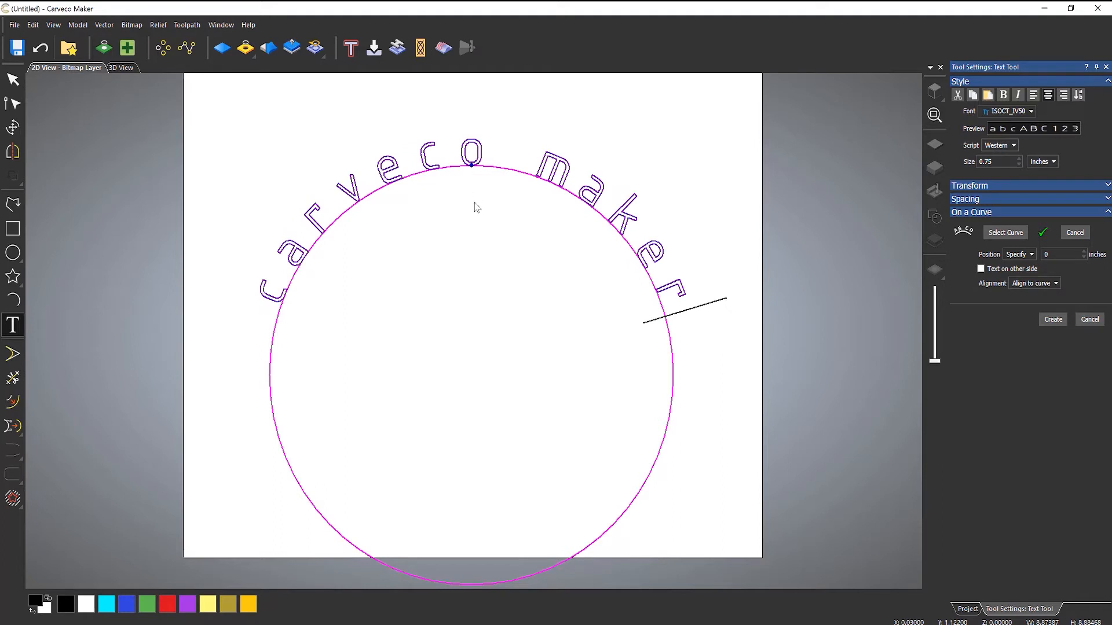
{"action": "mouse_move", "coordinate": [549, 361]}
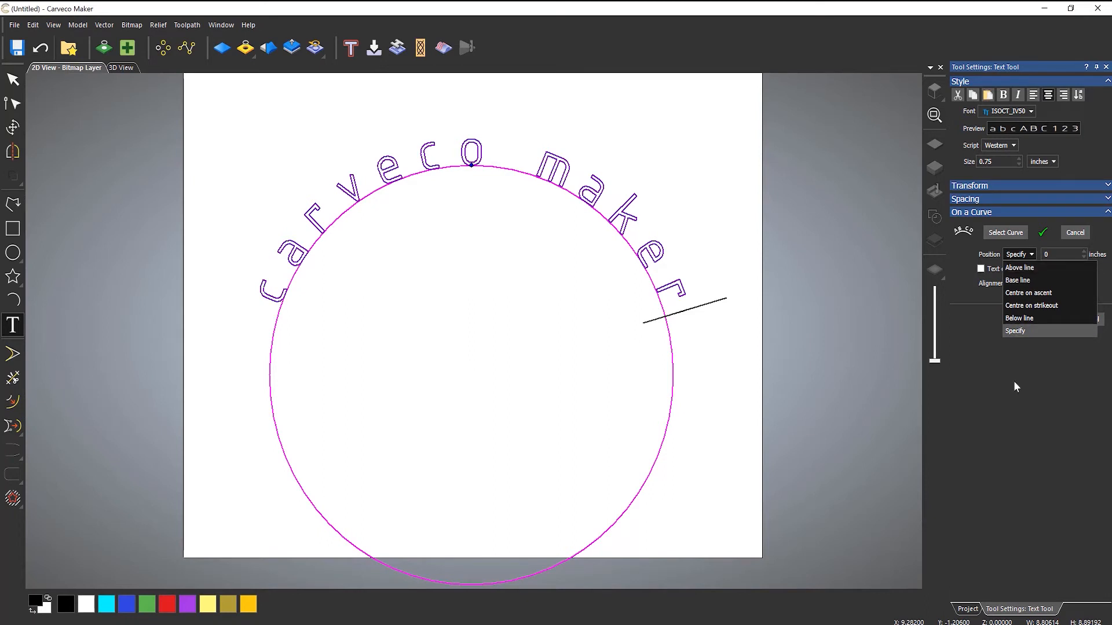
- Set a custom Specify offset of -0.05 then -0.25 inches so letters straddle the circle
{"action": "left_click", "coordinate": [1015, 331]}
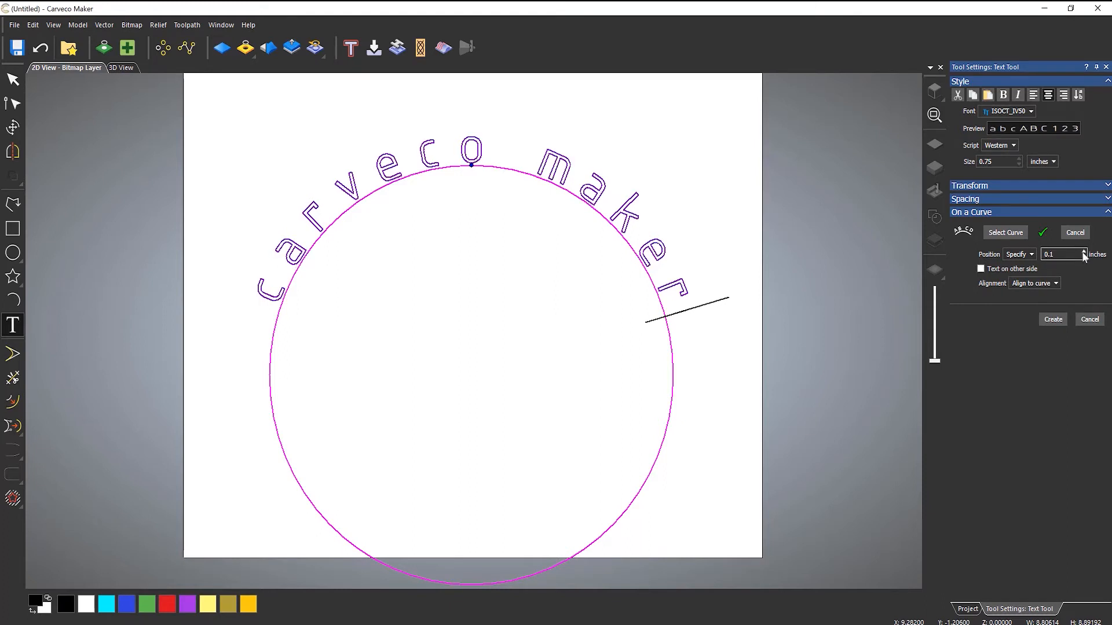
{"action": "left_click", "coordinate": [1069, 250]}
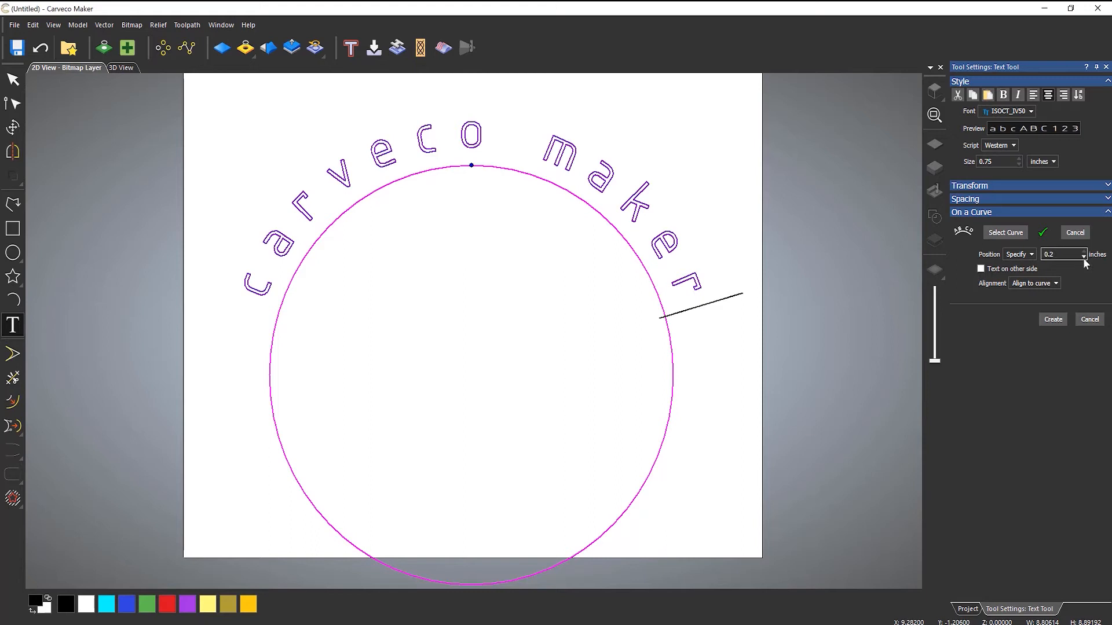
{"action": "type", "text": "-0.05"}
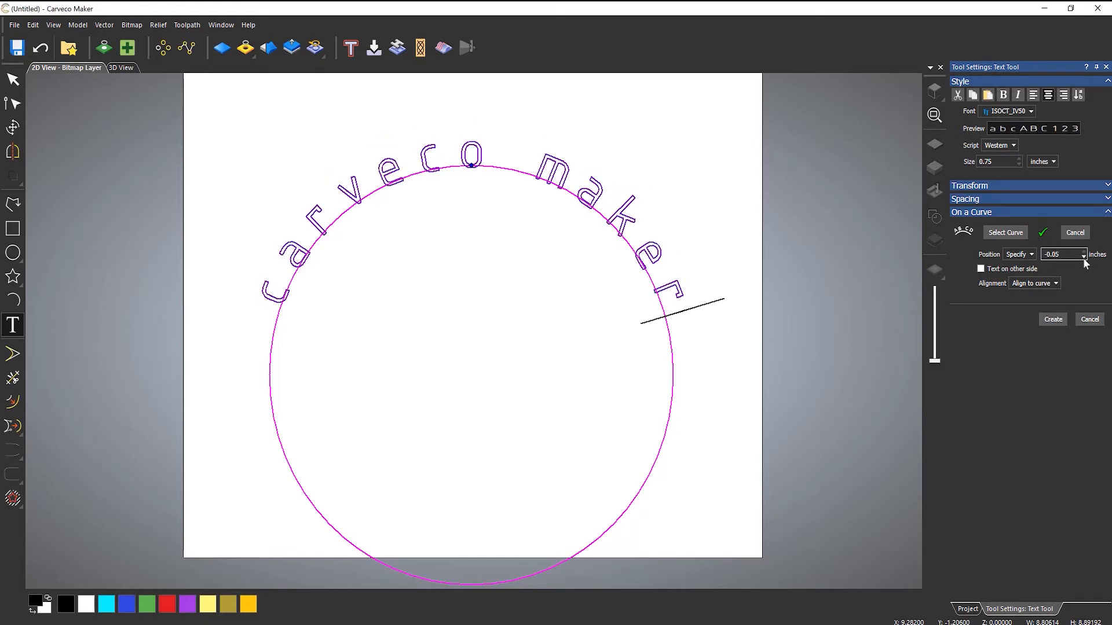
{"action": "type", "text": "-0.25"}
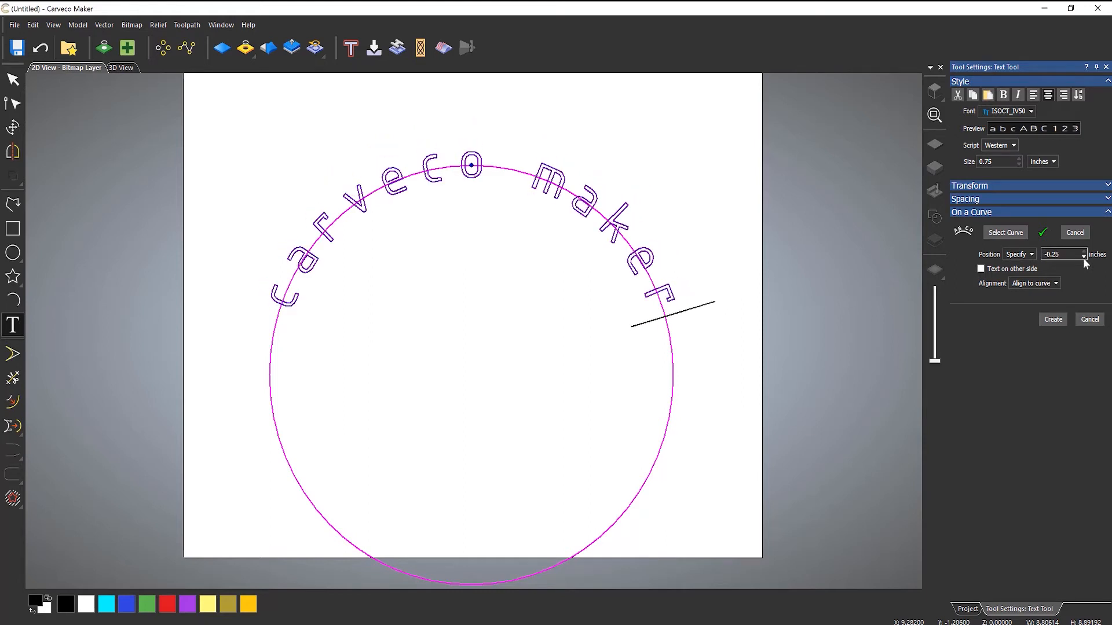
{"action": "left_click", "coordinate": [1019, 253]}
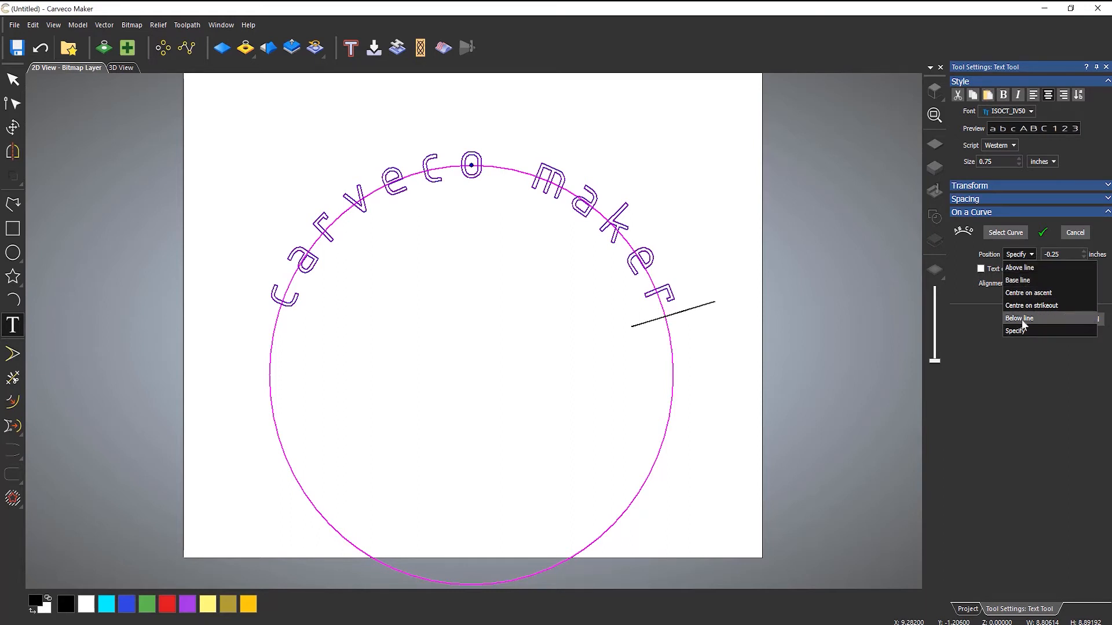
- Try the Below line, On line and Centre on ascent text positions
{"action": "left_click", "coordinate": [1019, 317]}
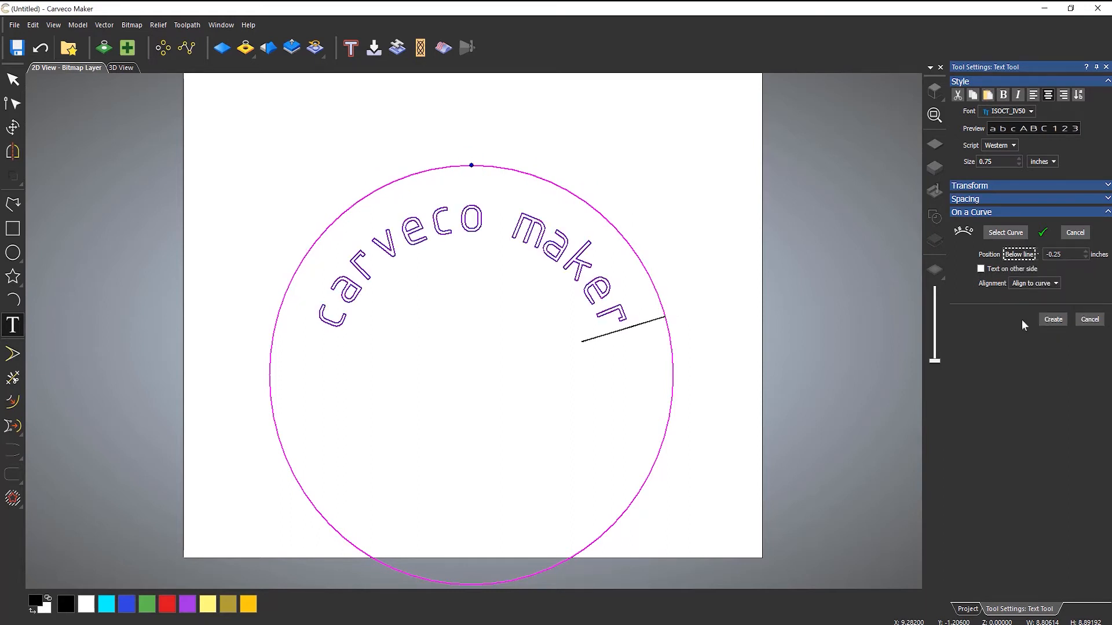
{"action": "left_click", "coordinate": [1020, 253]}
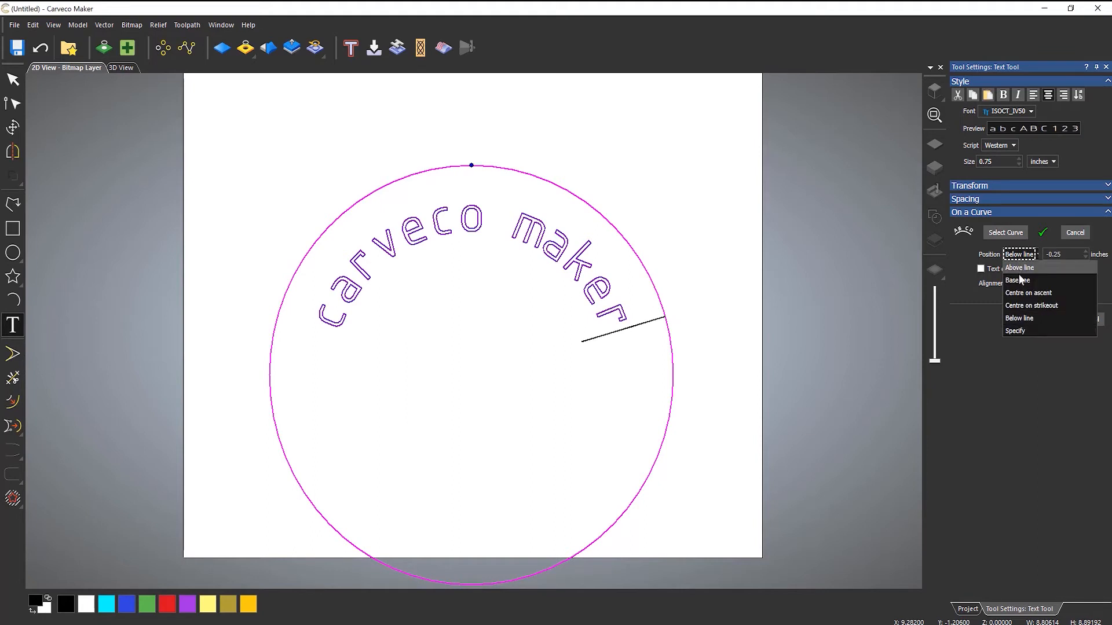
{"action": "left_click", "coordinate": [1017, 279]}
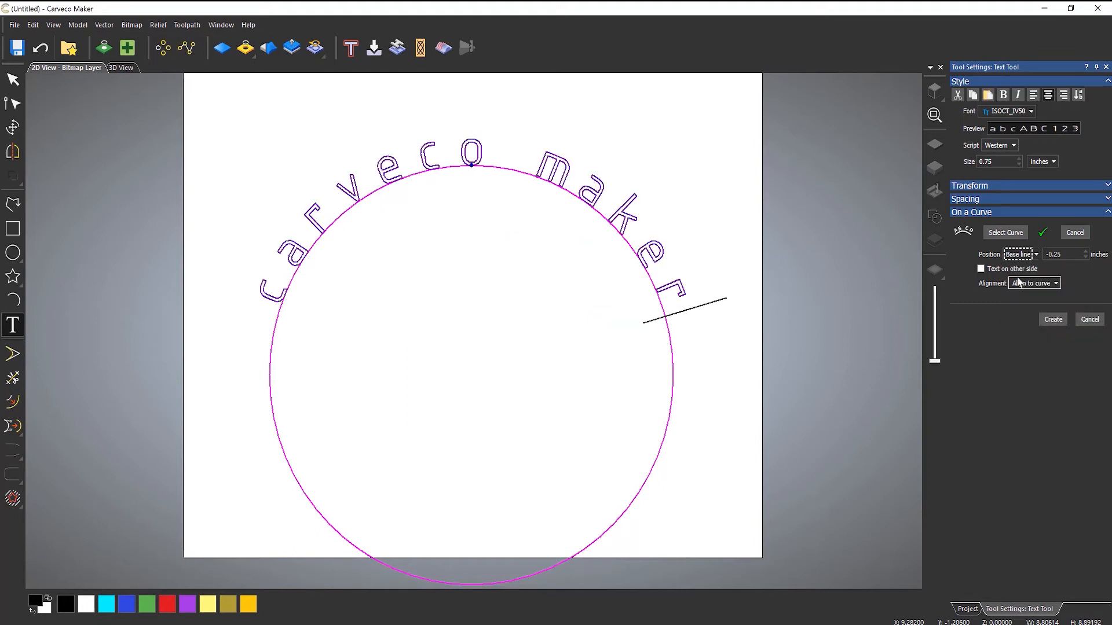
{"action": "left_click", "coordinate": [1034, 253]}
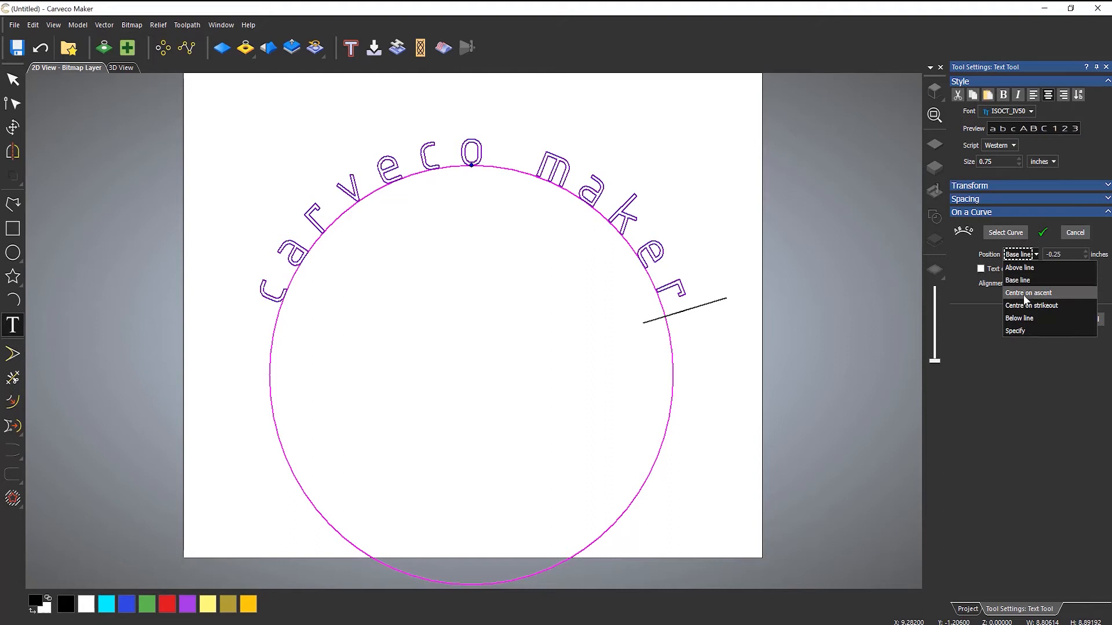
{"action": "left_click", "coordinate": [1030, 292]}
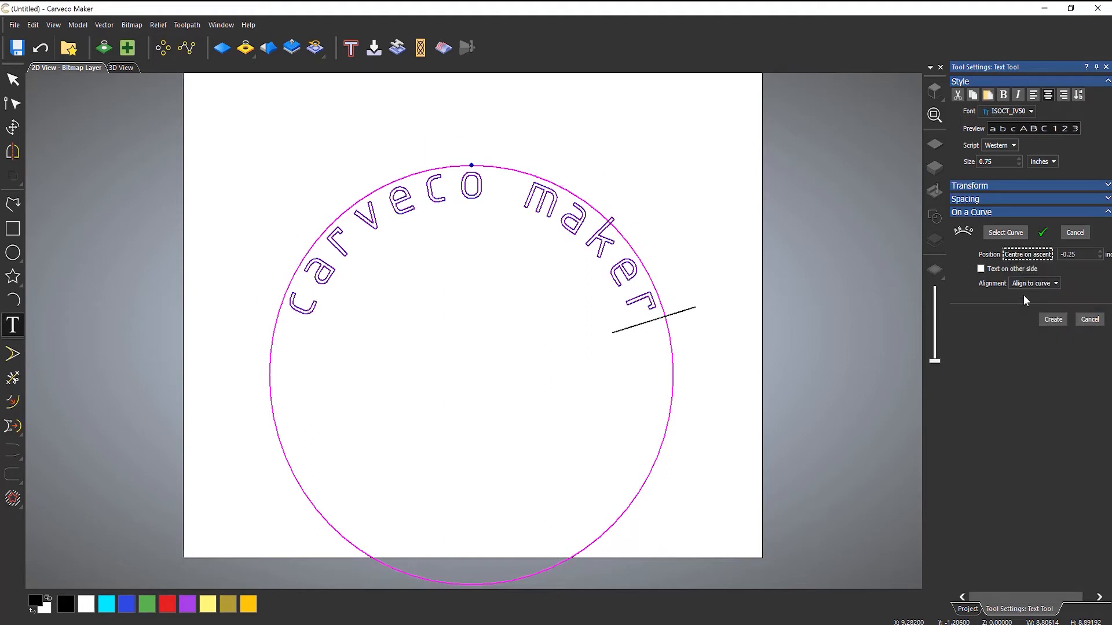
{"action": "mouse_move", "coordinate": [1004, 262]}
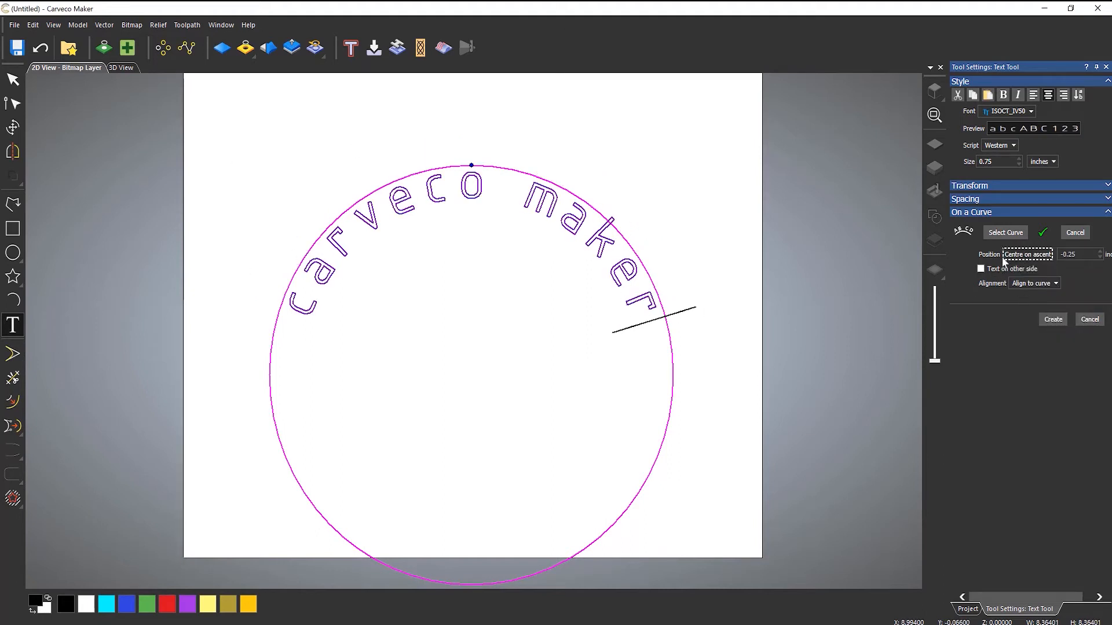
{"action": "left_click", "coordinate": [1028, 254]}
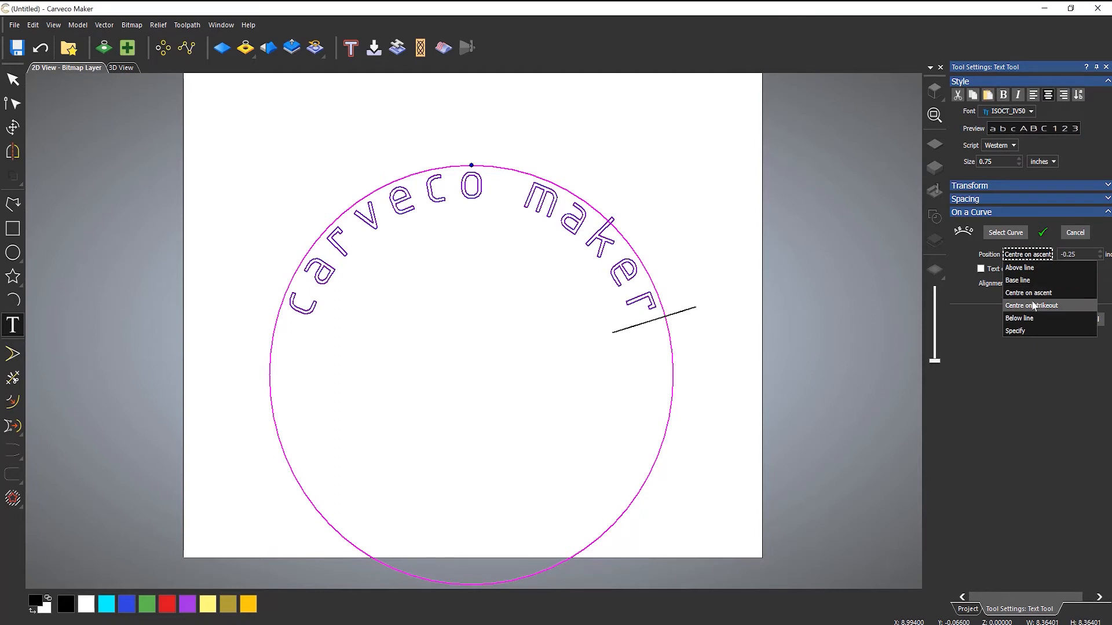
- Try Centre on strikeout and Below line, then return to the Specify custom offset
{"action": "left_click", "coordinate": [1031, 305]}
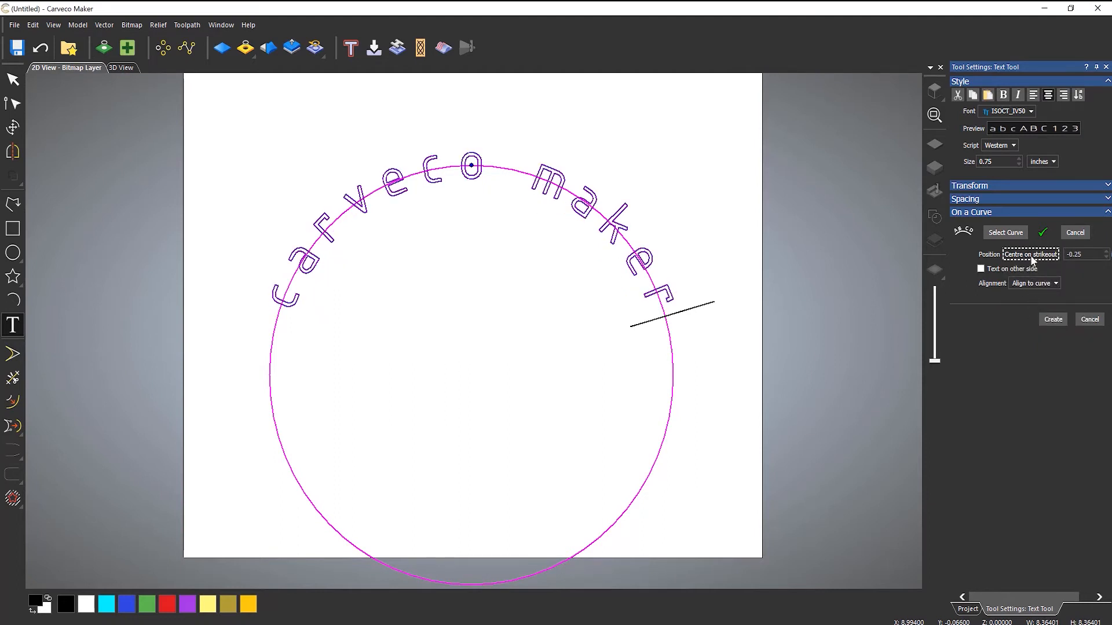
{"action": "left_click", "coordinate": [1031, 254]}
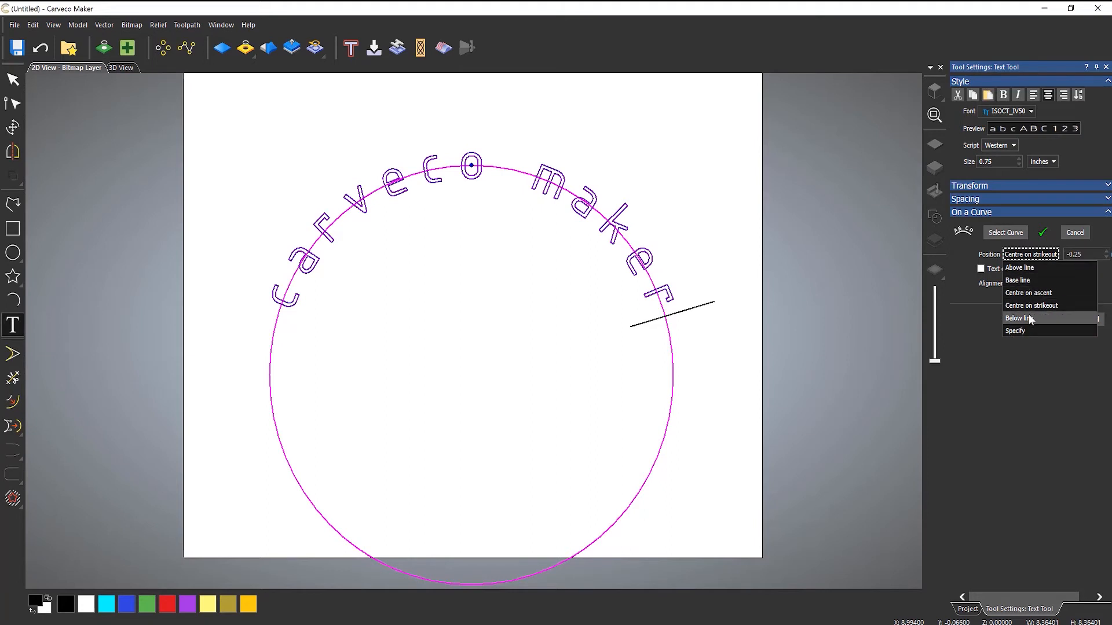
{"action": "left_click", "coordinate": [1019, 317]}
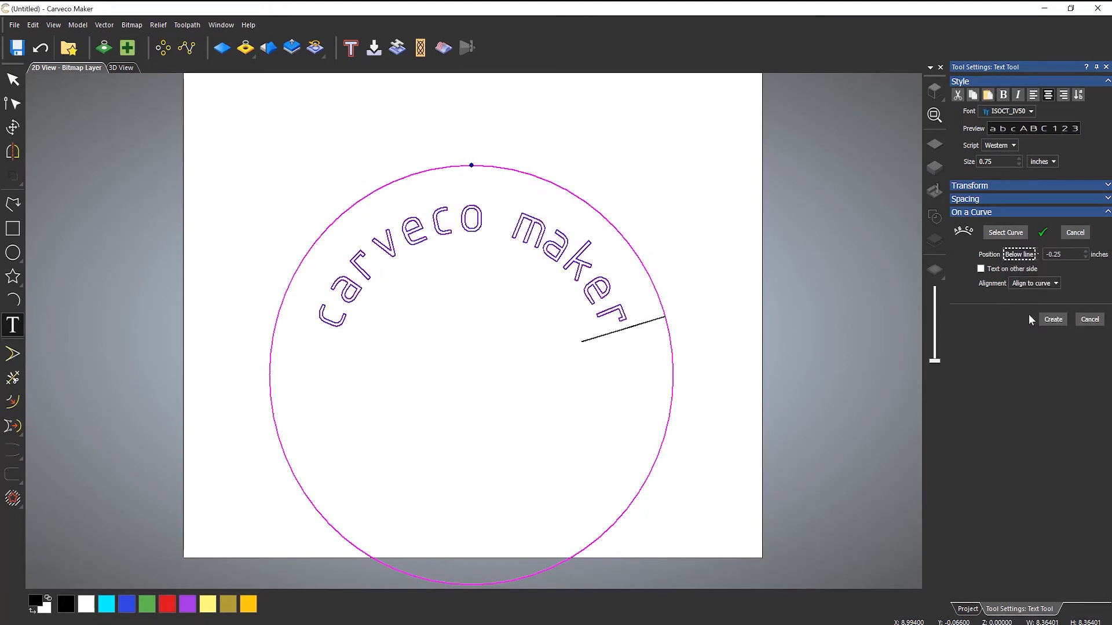
{"action": "left_click", "coordinate": [1019, 254]}
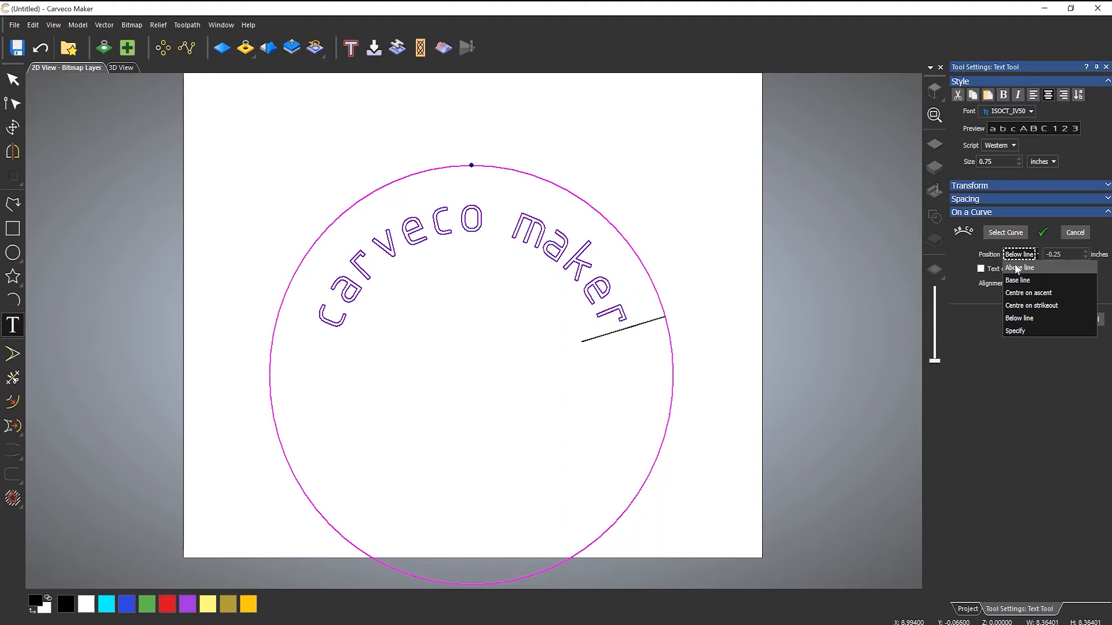
{"action": "left_click", "coordinate": [1018, 267]}
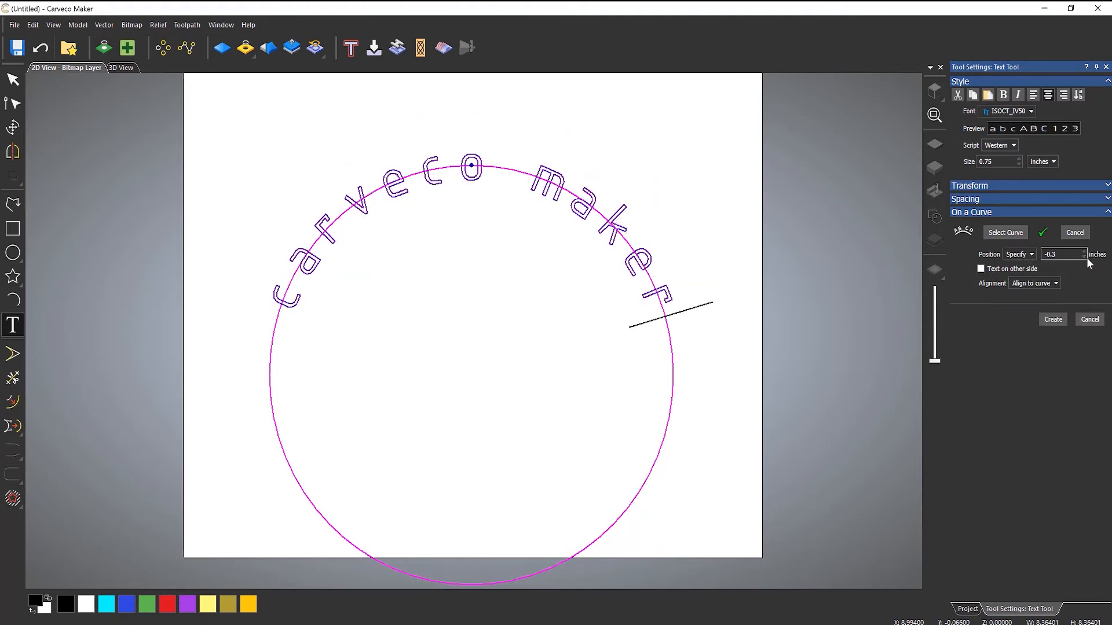
- Change the Specify offset to -0.1, then 0 inches so letters sit on the circle
{"action": "type", "text": "-0.1"}
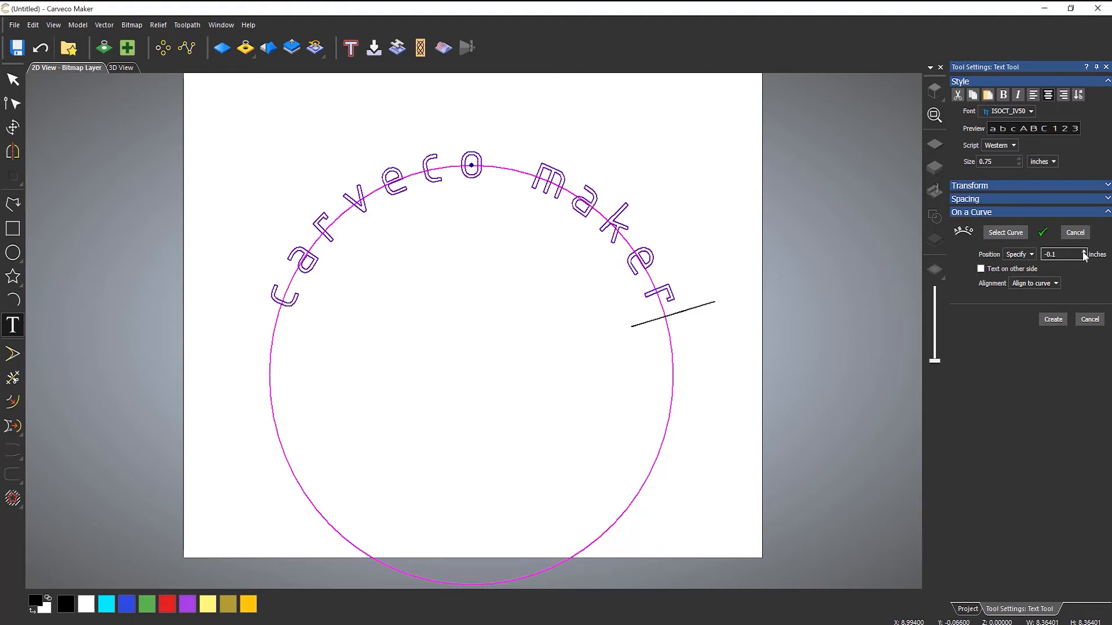
{"action": "type", "text": "0"}
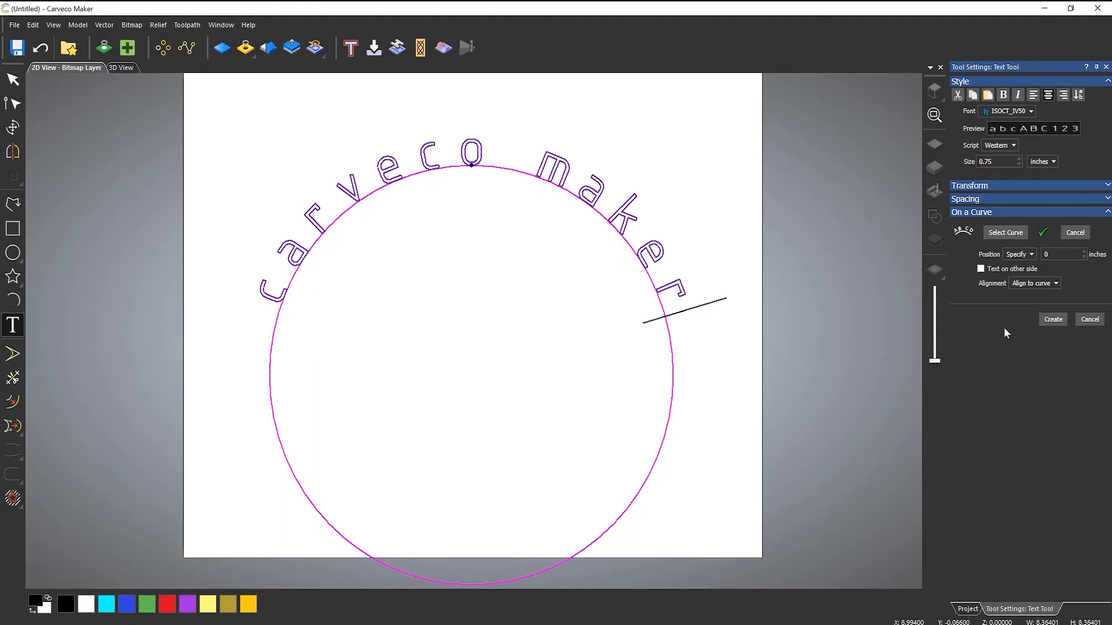
{"action": "mouse_move", "coordinate": [996, 329]}
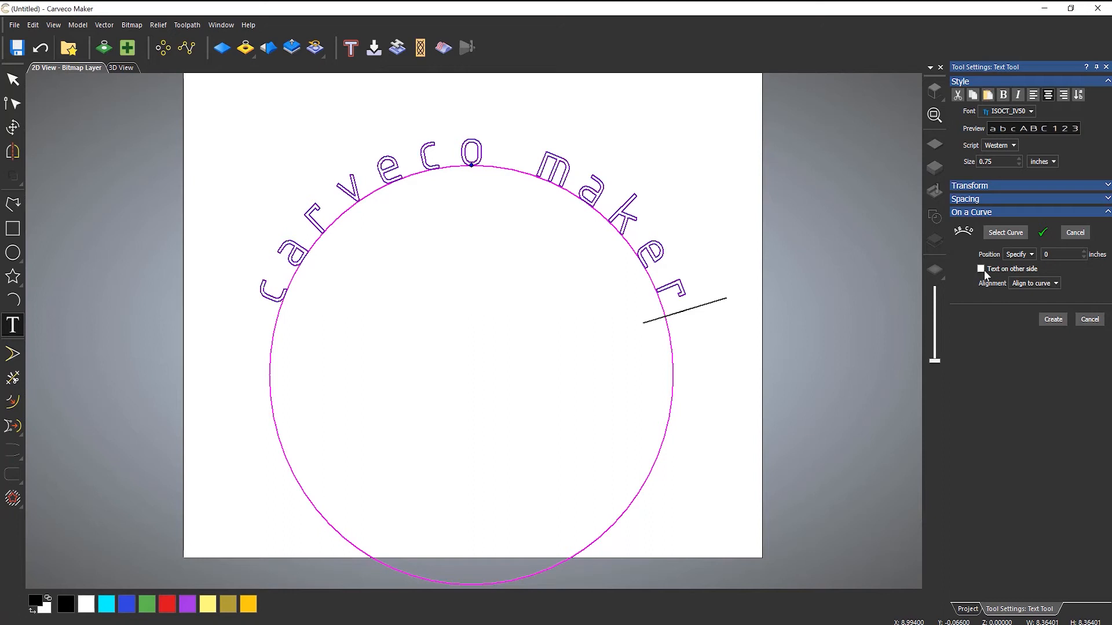
- Flip the text to the other side of the circle and try offsets -0.2 and 0.35
{"action": "left_click", "coordinate": [982, 269]}
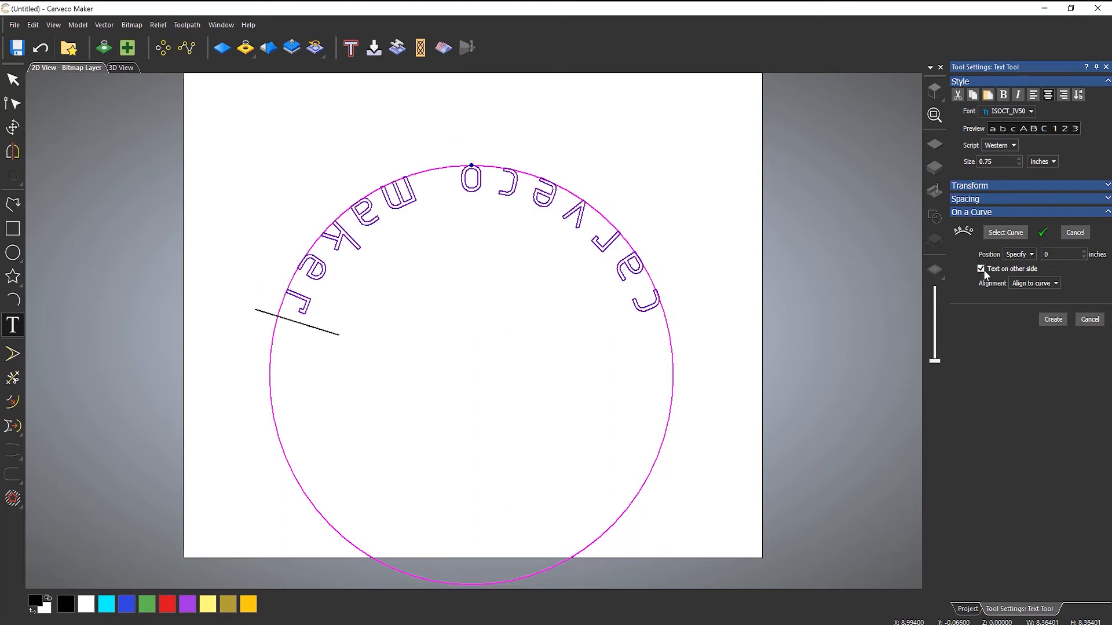
{"action": "mouse_move", "coordinate": [1058, 268]}
{"action": "type", "text": "-0.15"}
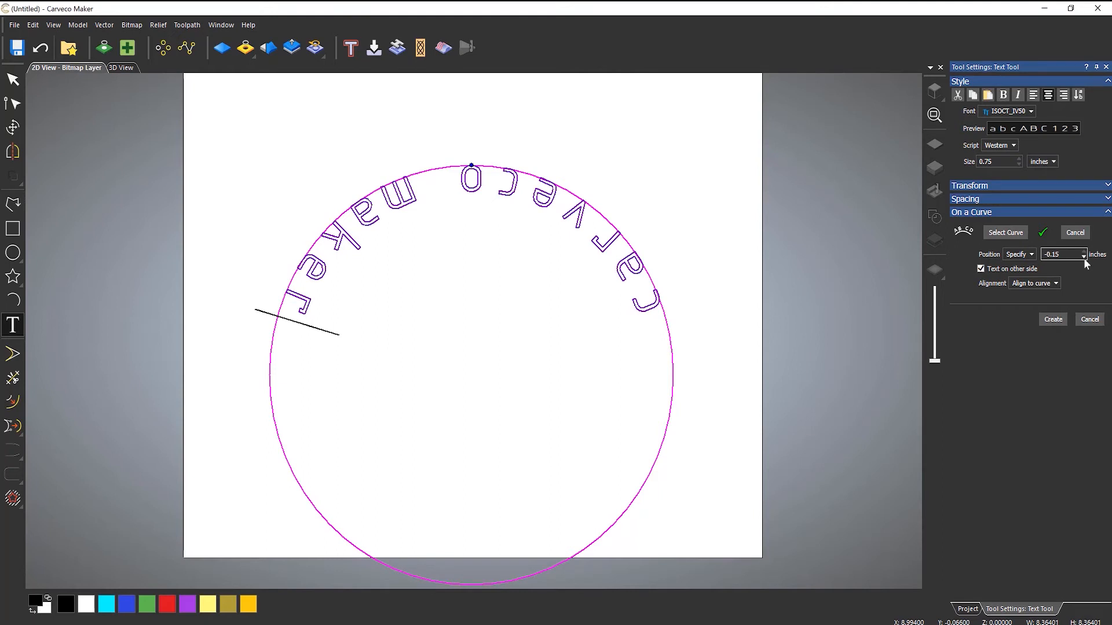
{"action": "type", "text": "-0.2"}
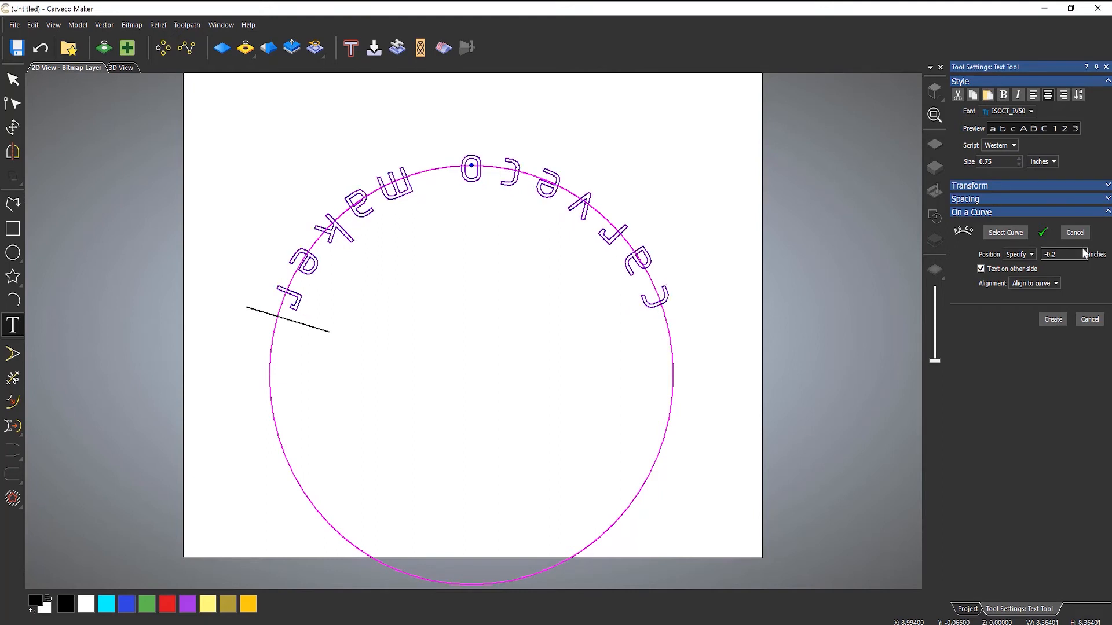
{"action": "type", "text": "0.35"}
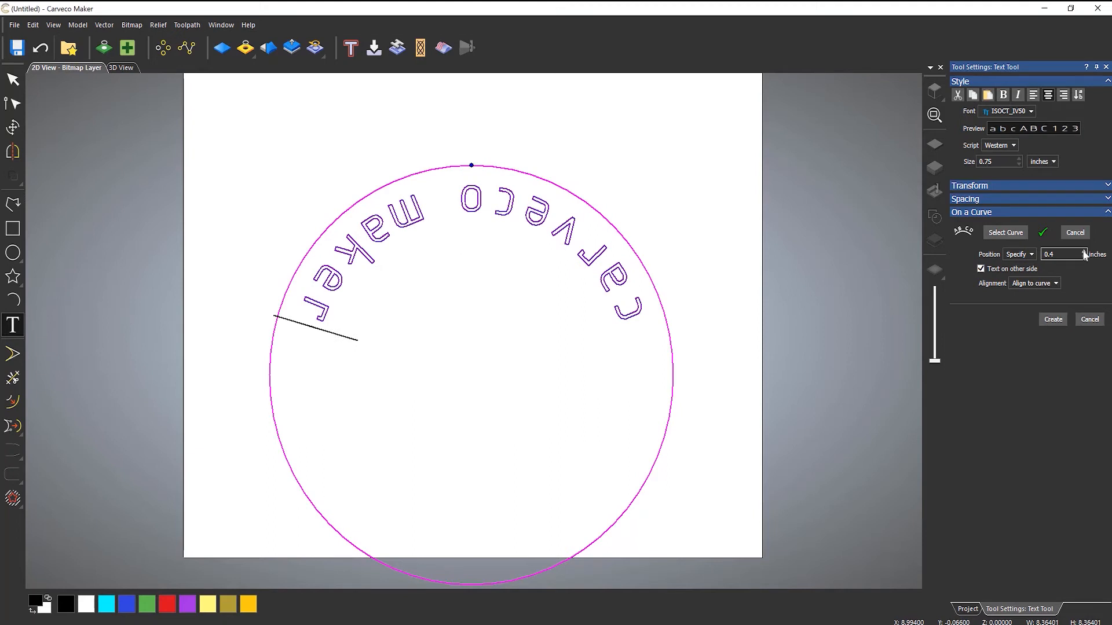
{"action": "mouse_move", "coordinate": [470, 165]}
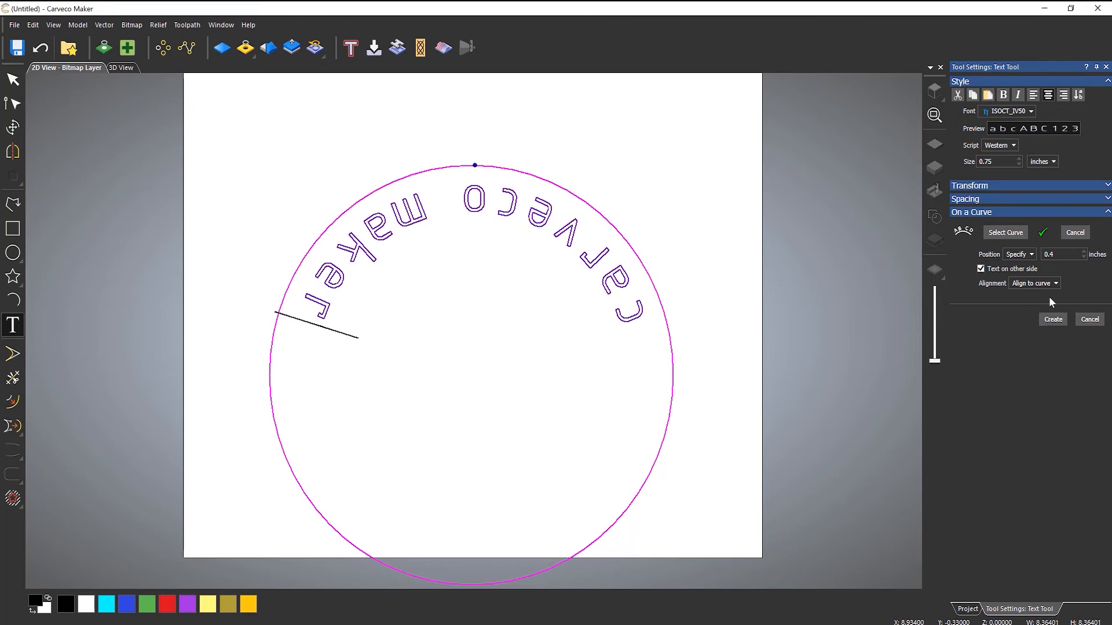
- Try upright letter alignment, return text to the outer side, then sweep letters around the curve
{"action": "left_click", "coordinate": [1033, 282]}
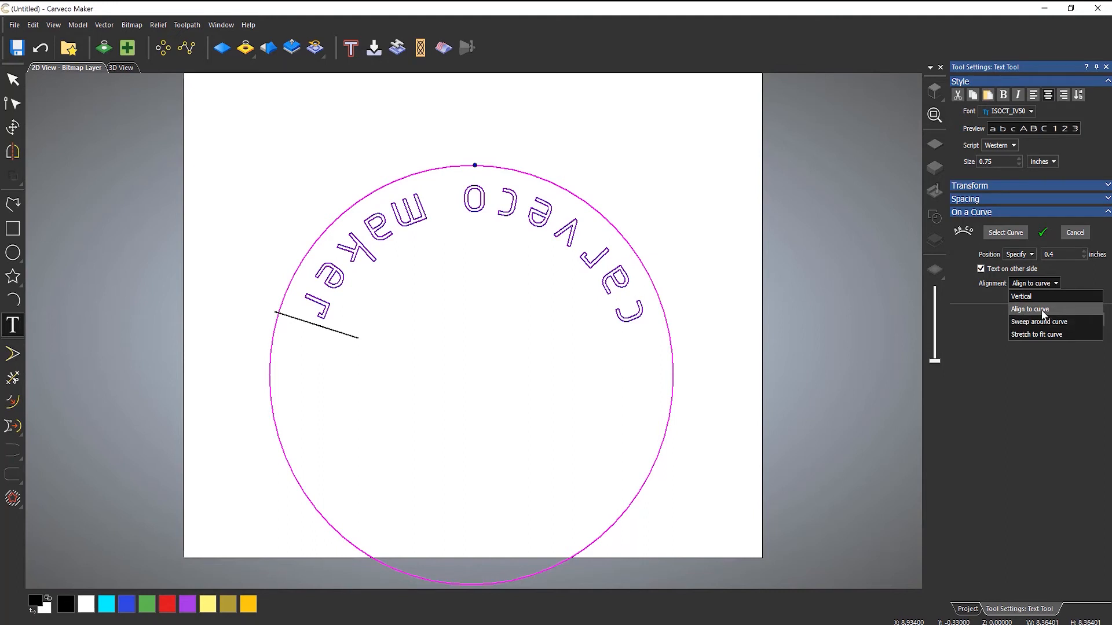
{"action": "left_click", "coordinate": [1021, 297]}
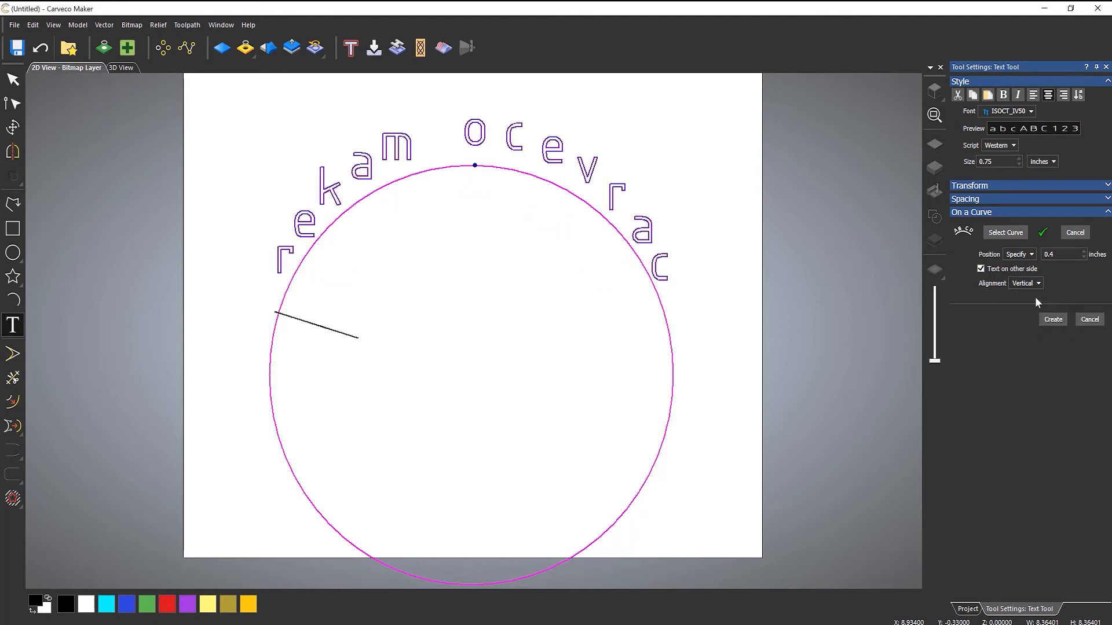
{"action": "mouse_move", "coordinate": [1035, 297]}
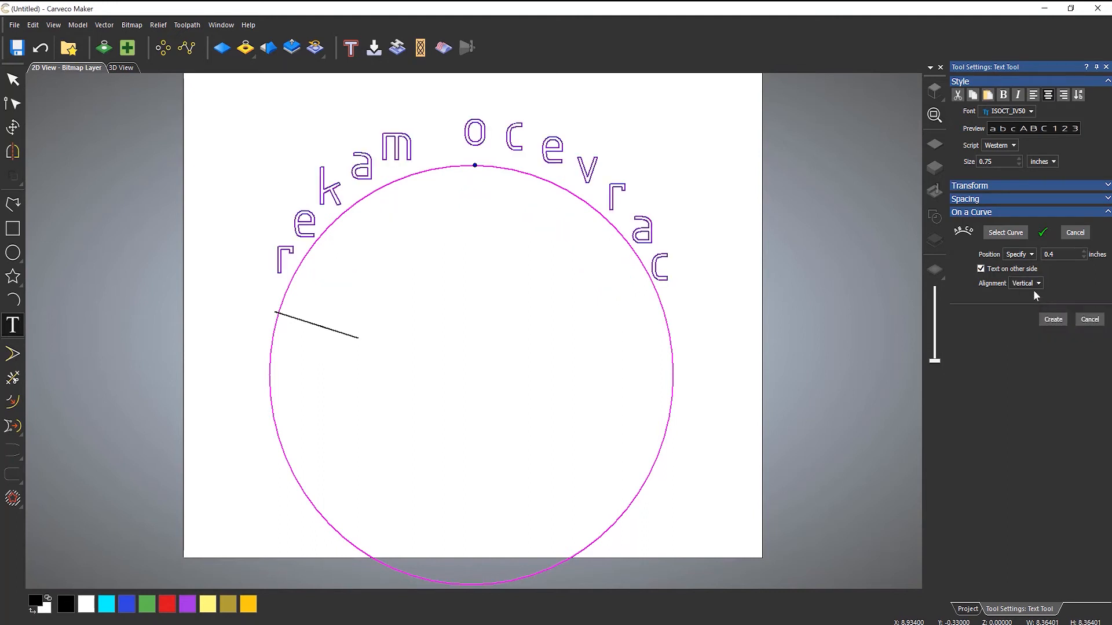
{"action": "left_click", "coordinate": [980, 268]}
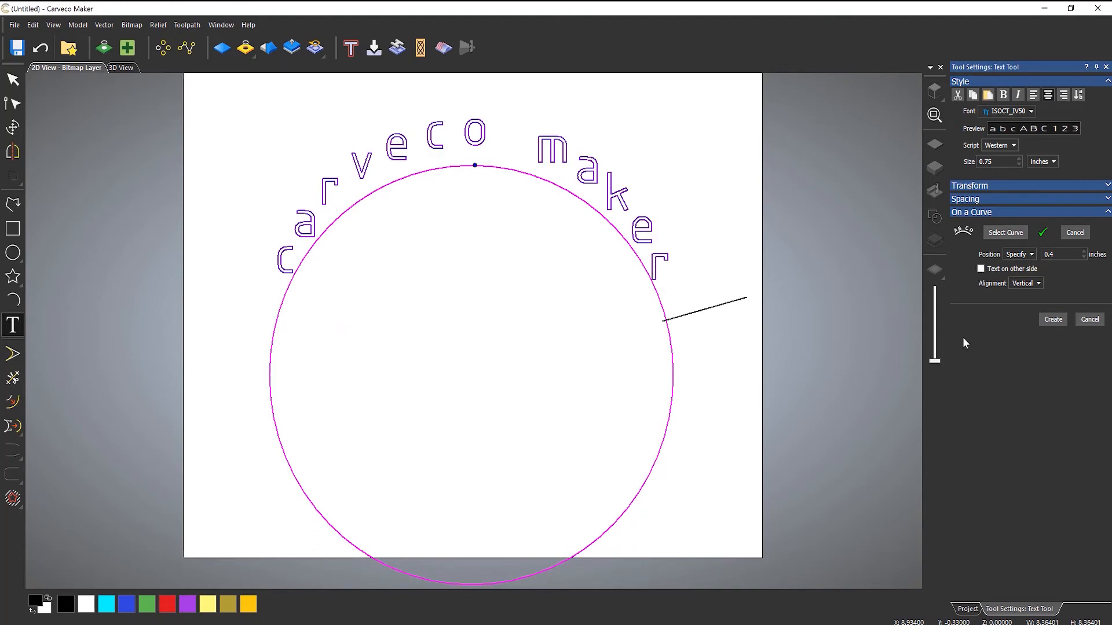
{"action": "mouse_move", "coordinate": [567, 179]}
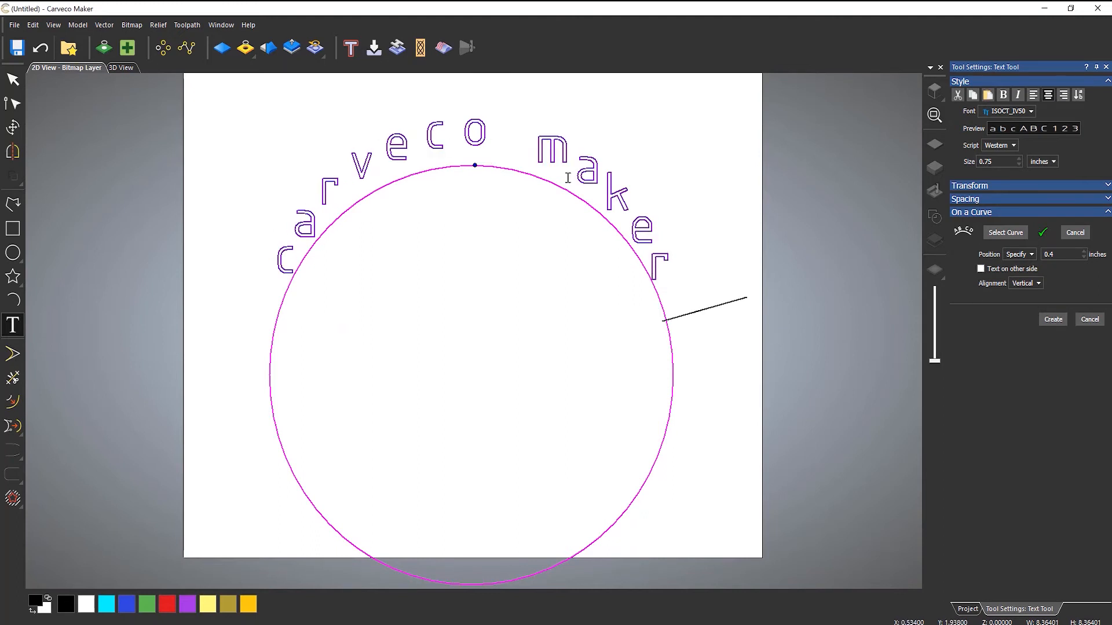
{"action": "left_click", "coordinate": [1026, 283]}
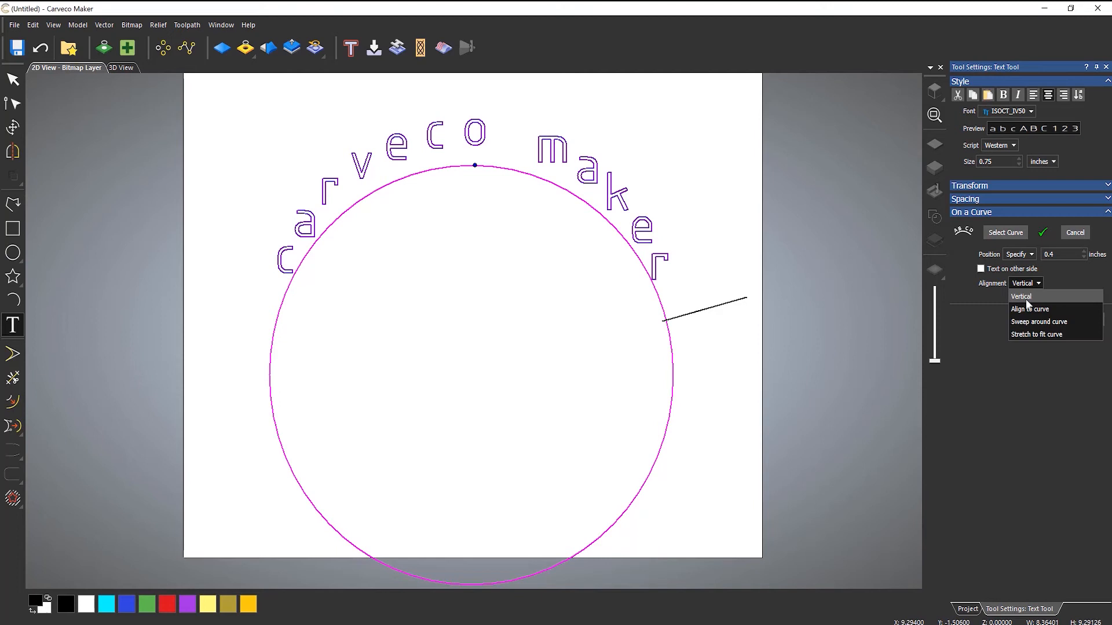
{"action": "left_click", "coordinate": [1037, 322]}
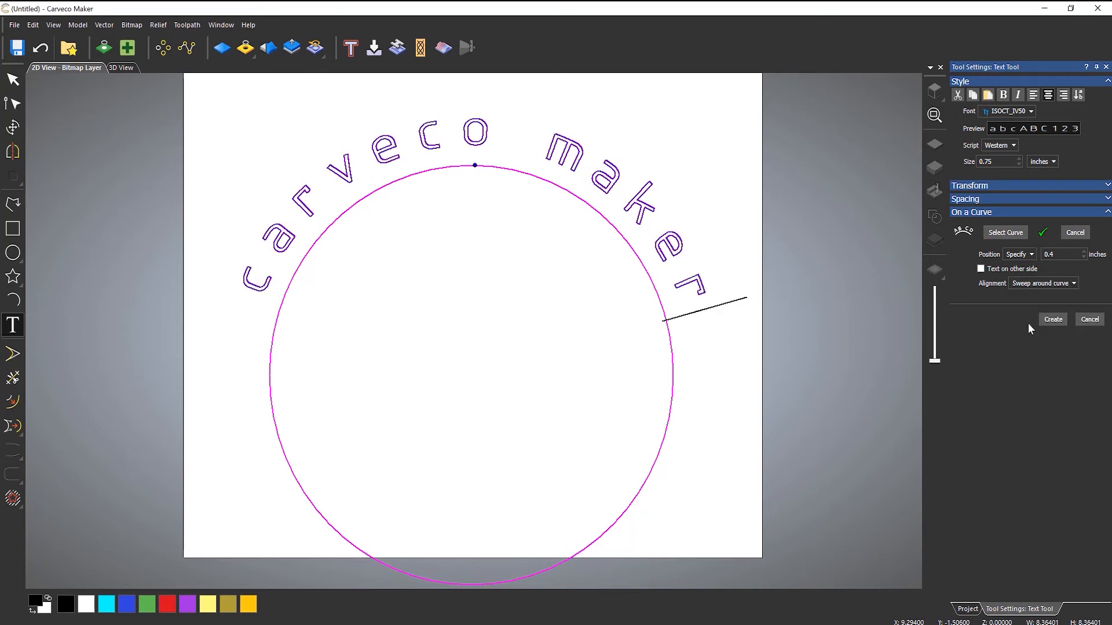
- Try Stretch to fit curve, then settle on Align to curve for the text
{"action": "left_click", "coordinate": [1072, 282]}
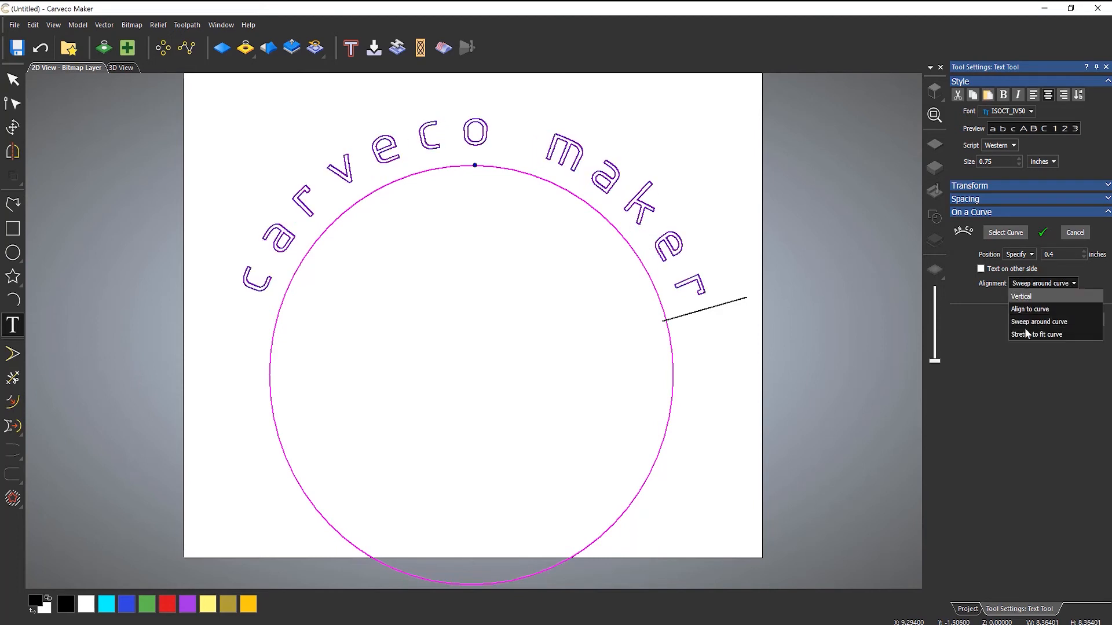
{"action": "left_click", "coordinate": [1036, 334]}
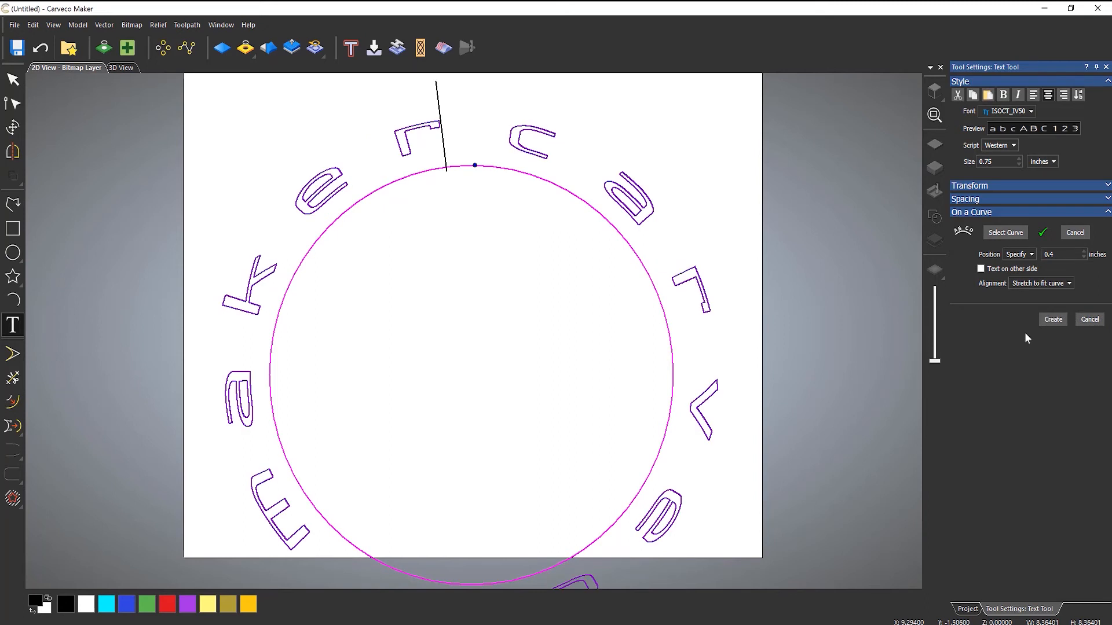
{"action": "mouse_move", "coordinate": [1024, 277]}
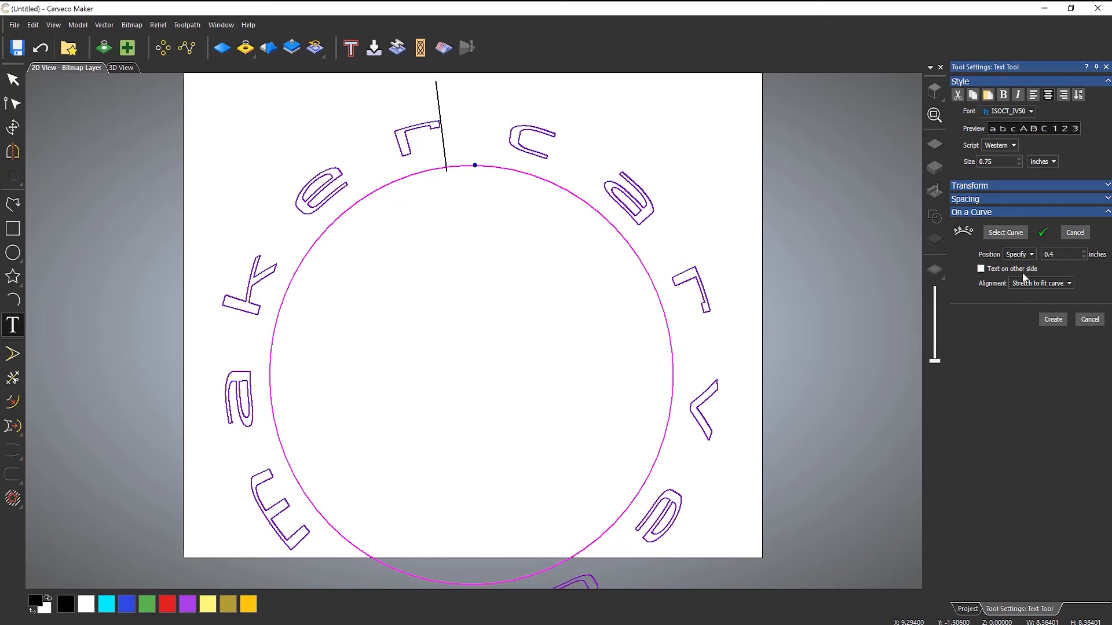
{"action": "left_click", "coordinate": [1068, 282]}
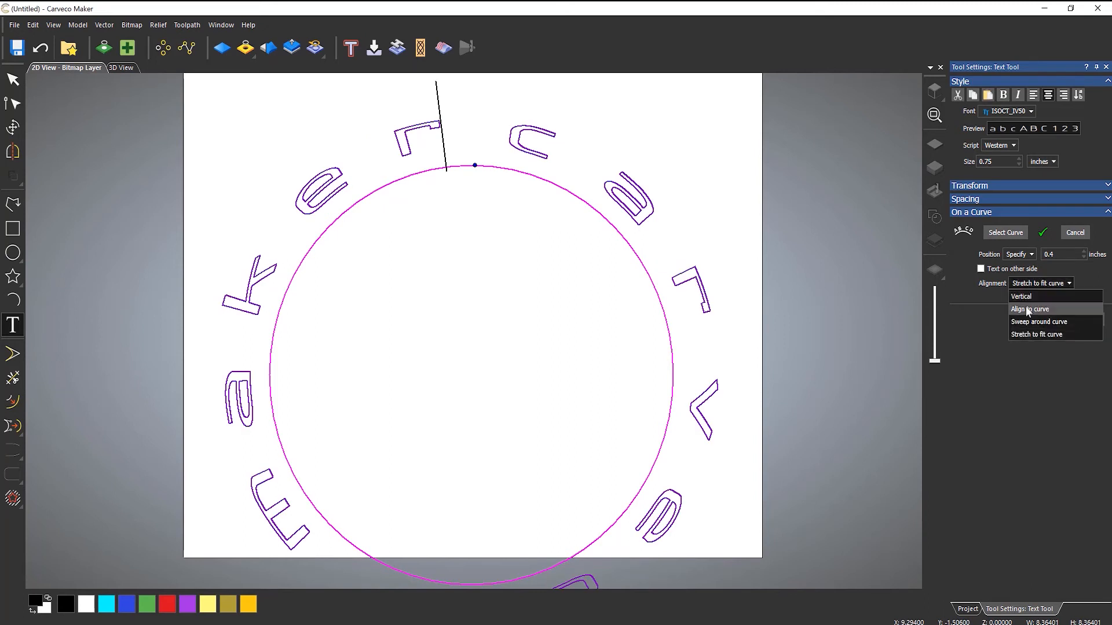
{"action": "left_click", "coordinate": [1030, 308]}
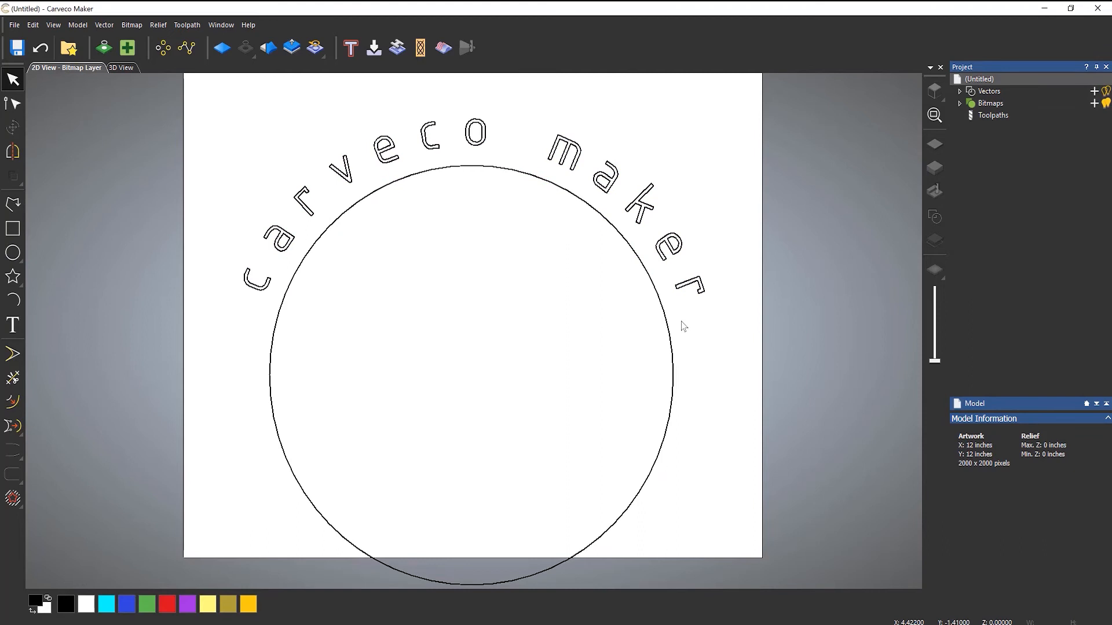
{"action": "mouse_move", "coordinate": [647, 260]}
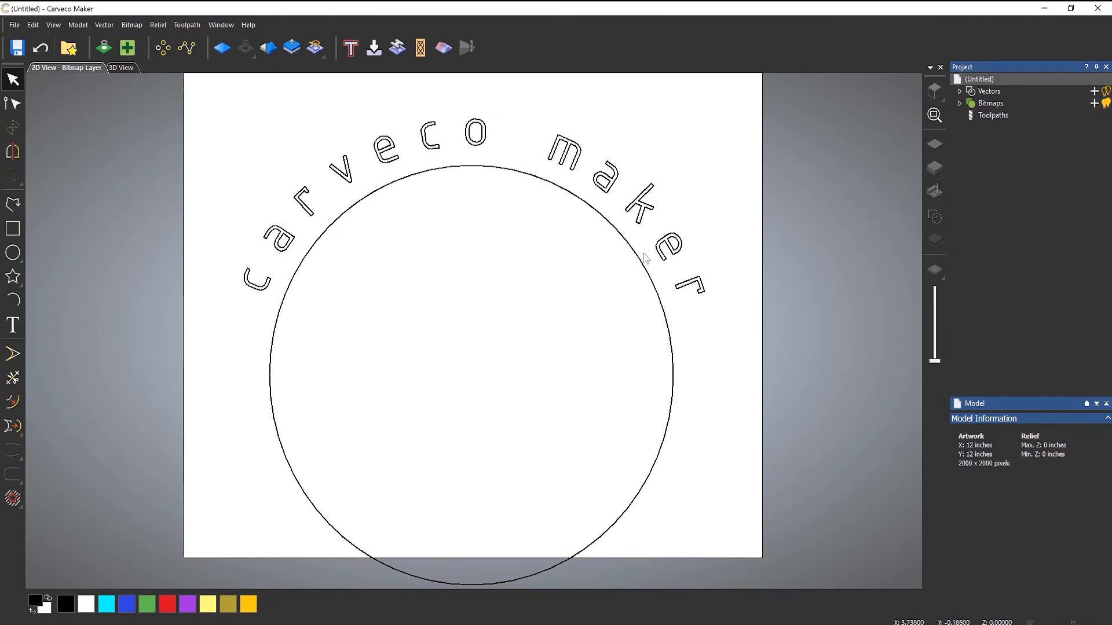
{"action": "mouse_move", "coordinate": [633, 253]}
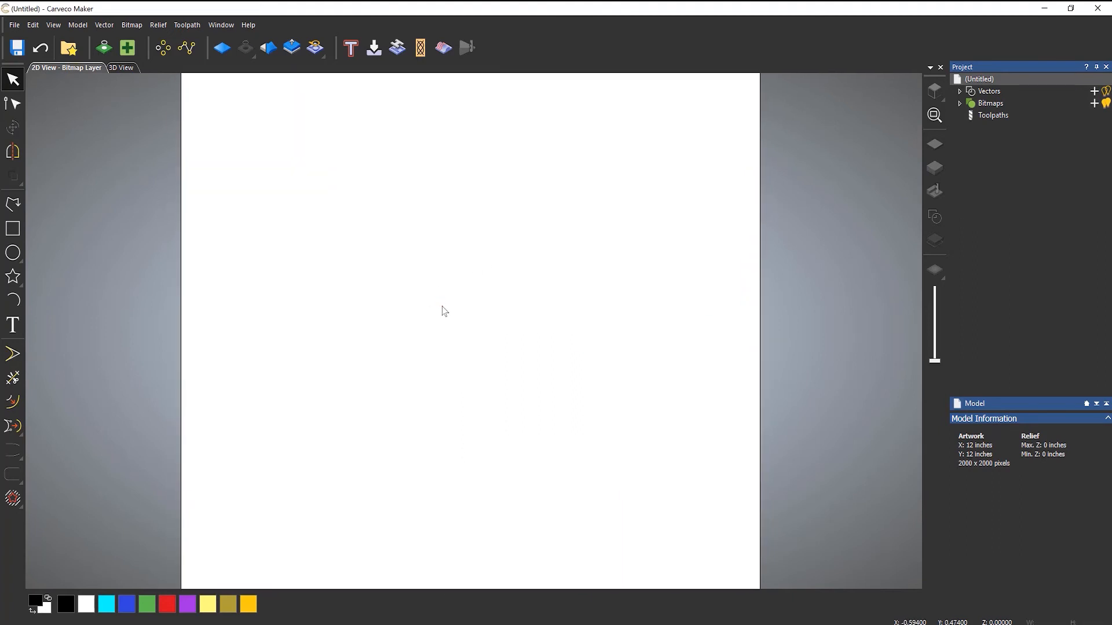
{"action": "mouse_move", "coordinate": [11, 201]}
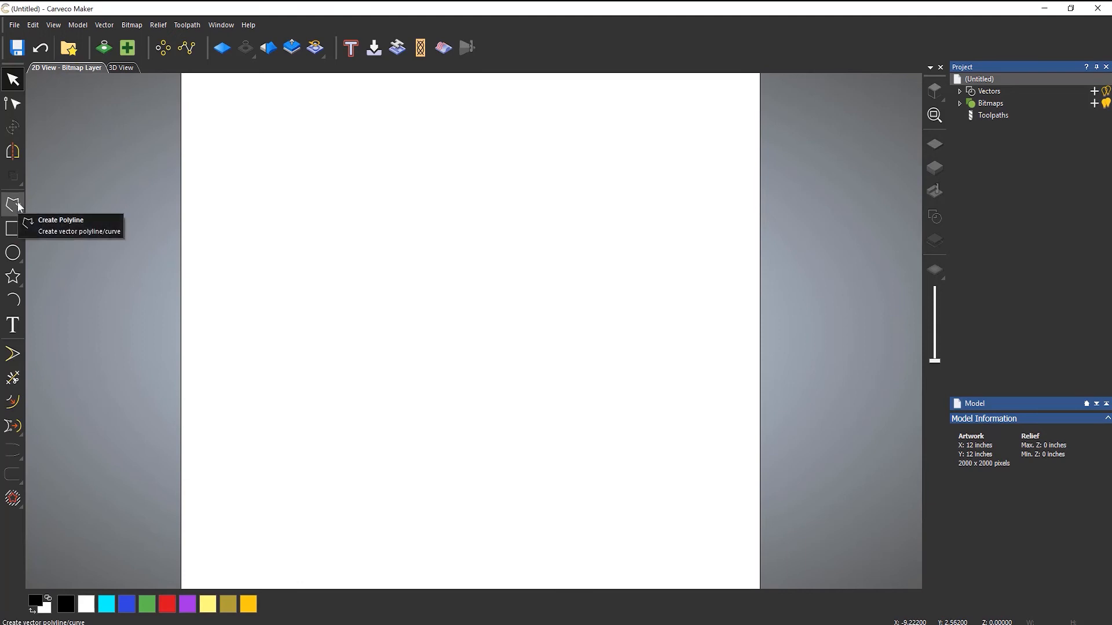
- Draw a smooth wavy polyline across the page from lower left up to the right
{"action": "left_click", "coordinate": [11, 201]}
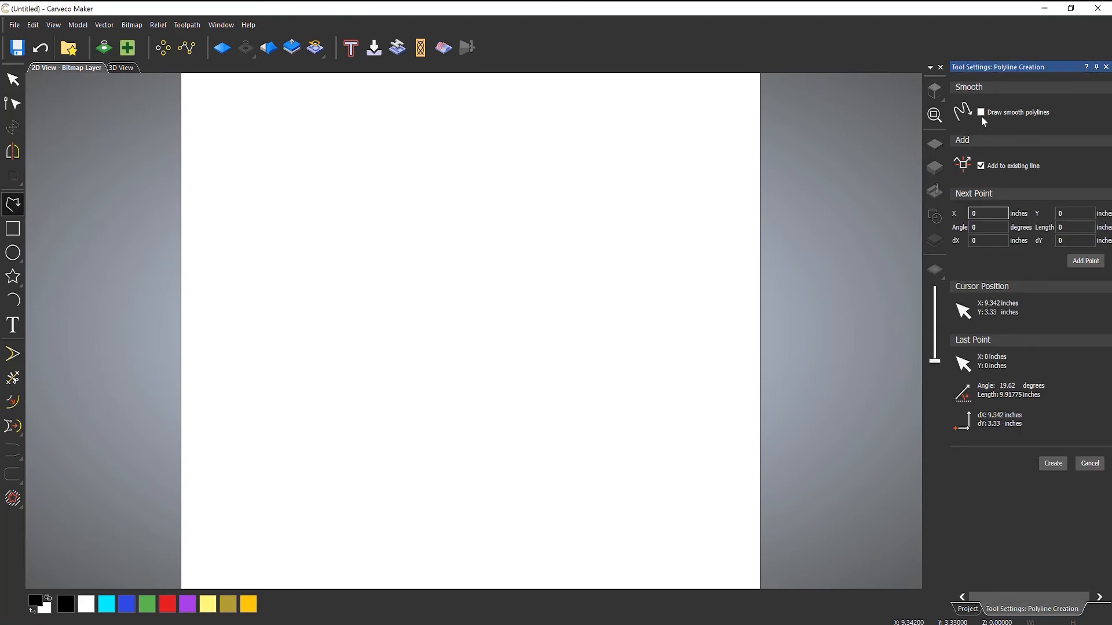
{"action": "left_click", "coordinate": [980, 112]}
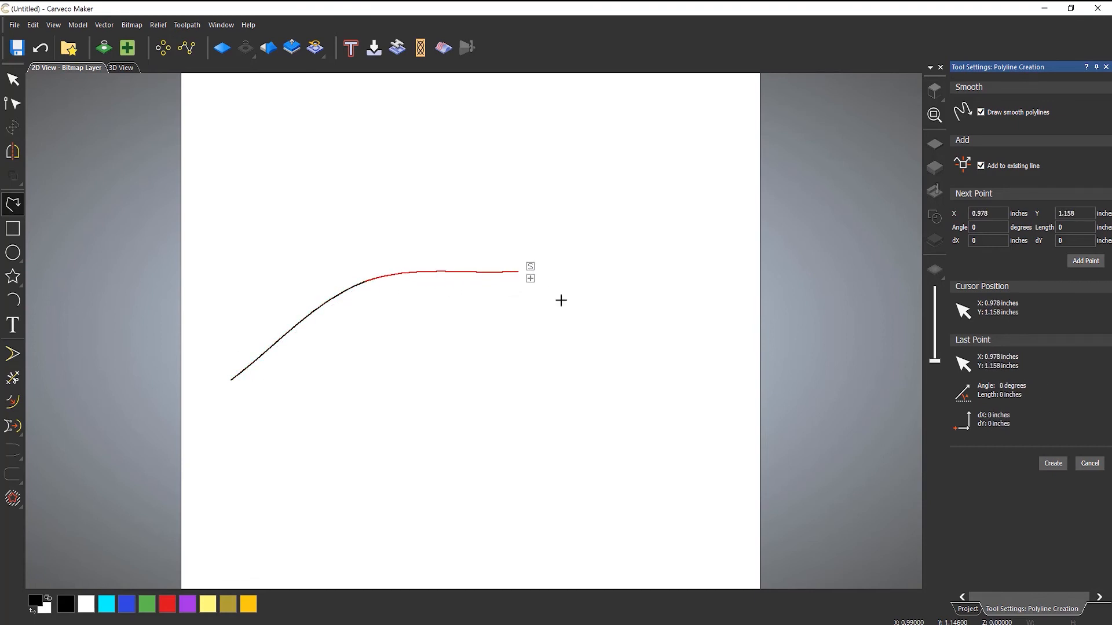
{"action": "left_click", "coordinate": [658, 308]}
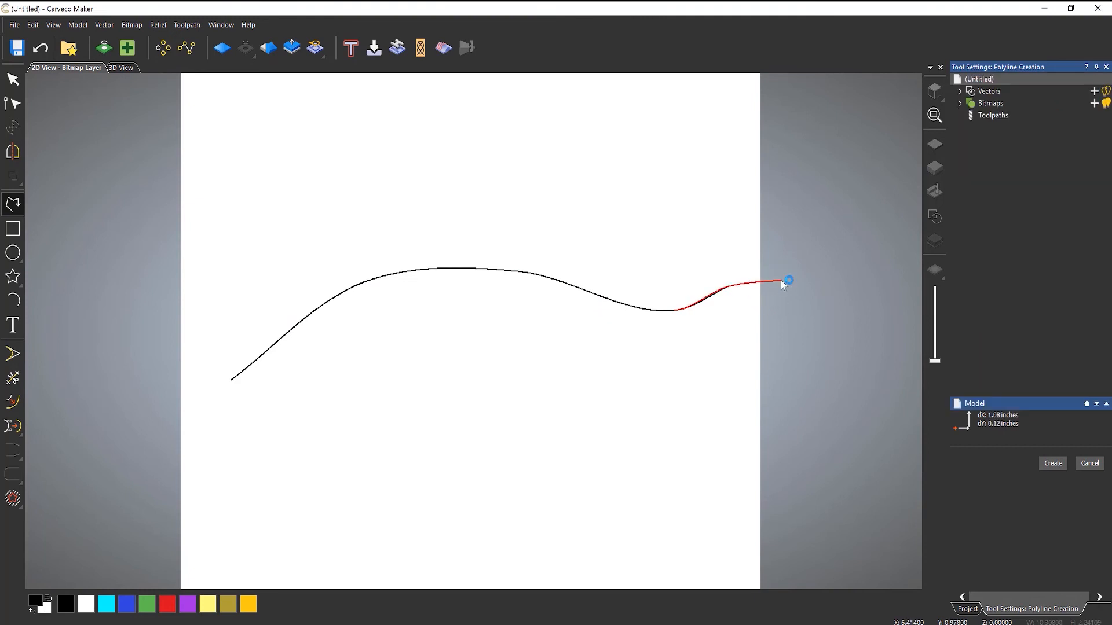
{"action": "left_click", "coordinate": [1051, 463]}
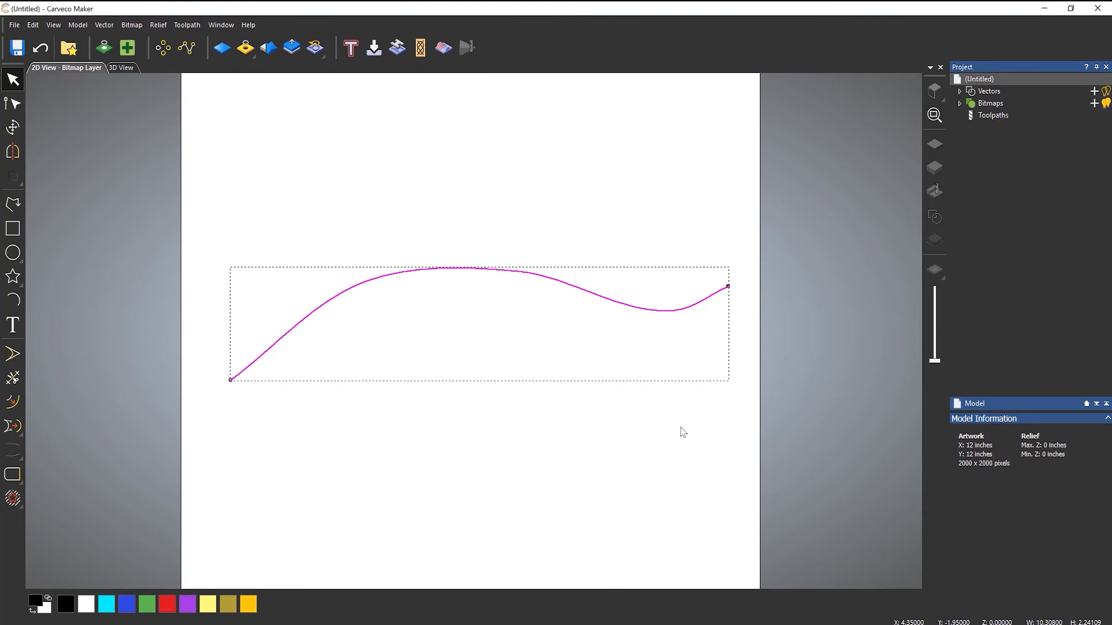
{"action": "mouse_move", "coordinate": [63, 357]}
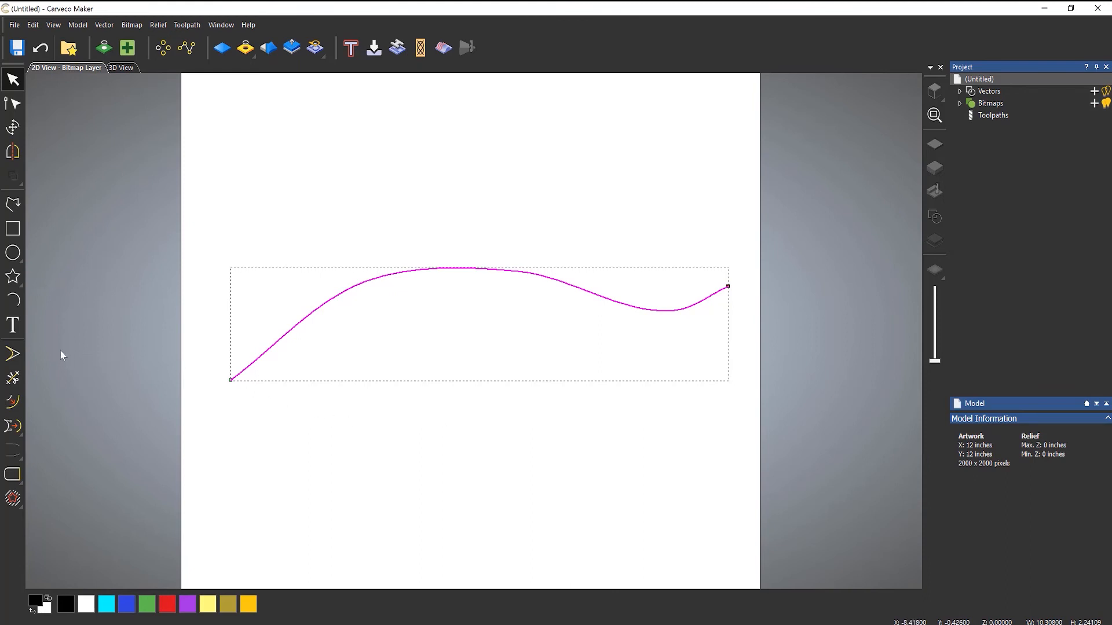
{"action": "mouse_move", "coordinate": [12, 324]}
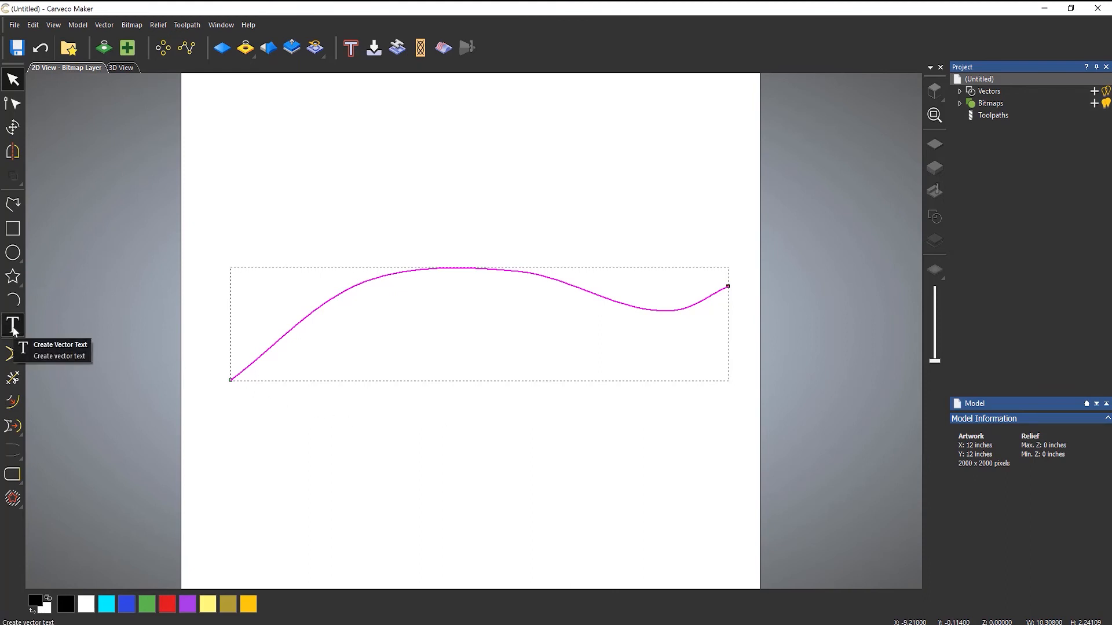
- Create the vector text 'CARVECO MAKER' aligned along the wavy curve
{"action": "left_click", "coordinate": [13, 326]}
{"action": "type", "text": "CARVECO MAKER"}
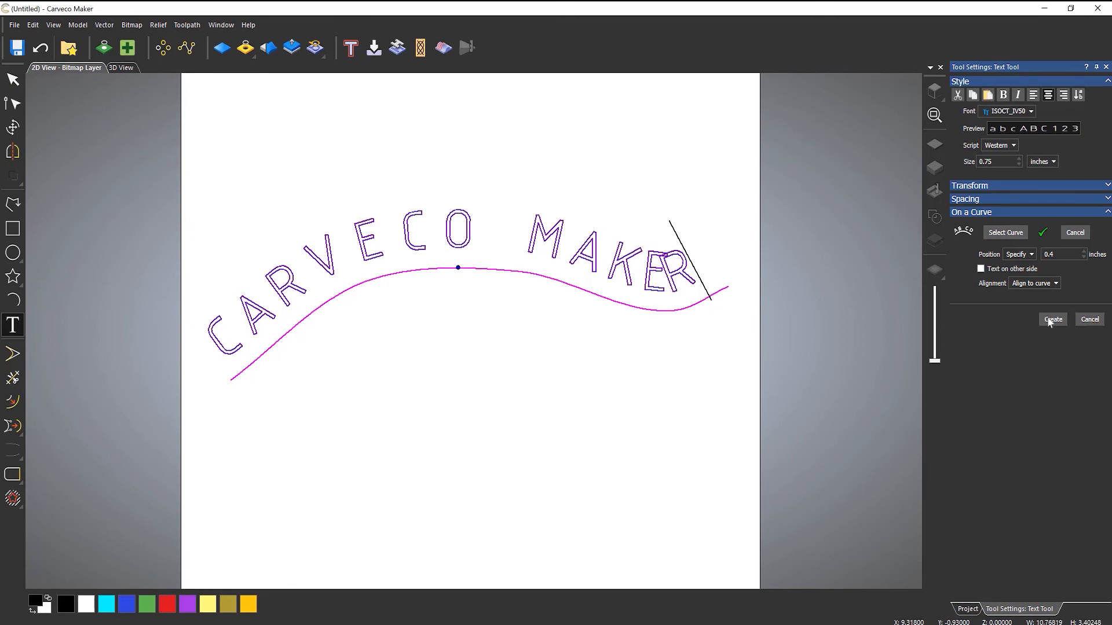
{"action": "left_click", "coordinate": [1052, 320]}
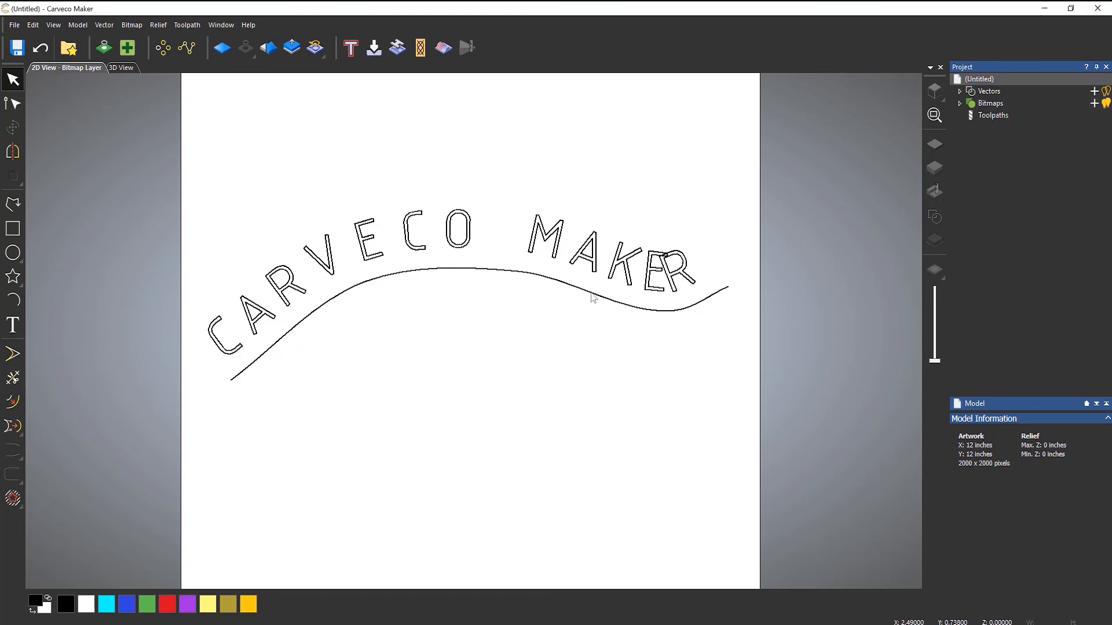
- Reopen the curved CARVECO MAKER text for editing via Edit Text Block
{"action": "left_click", "coordinate": [590, 301]}
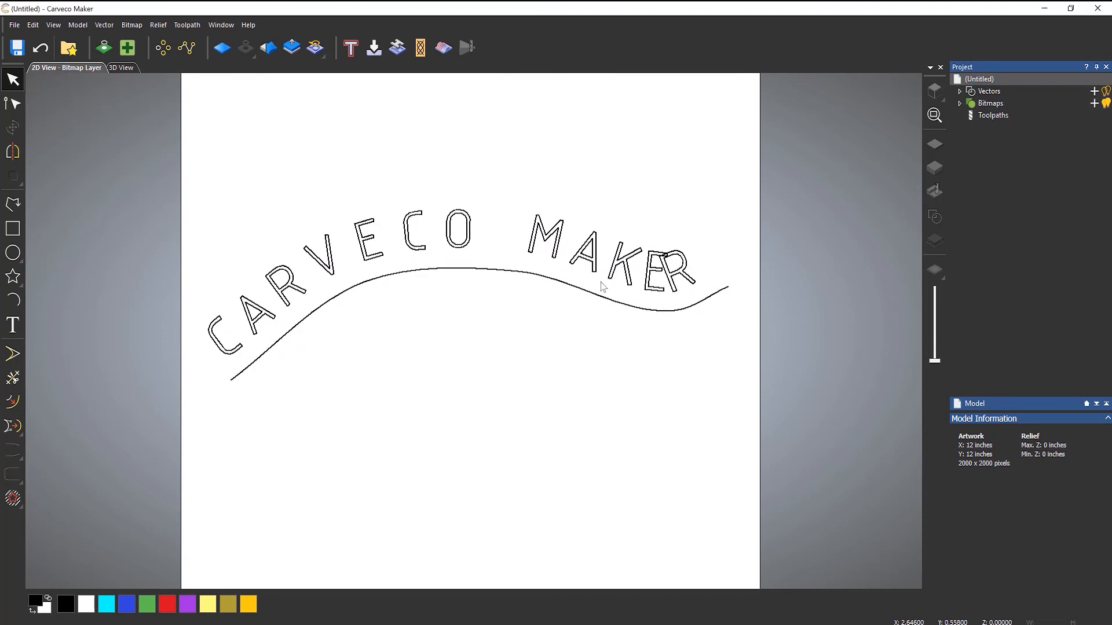
{"action": "right_click", "coordinate": [604, 287]}
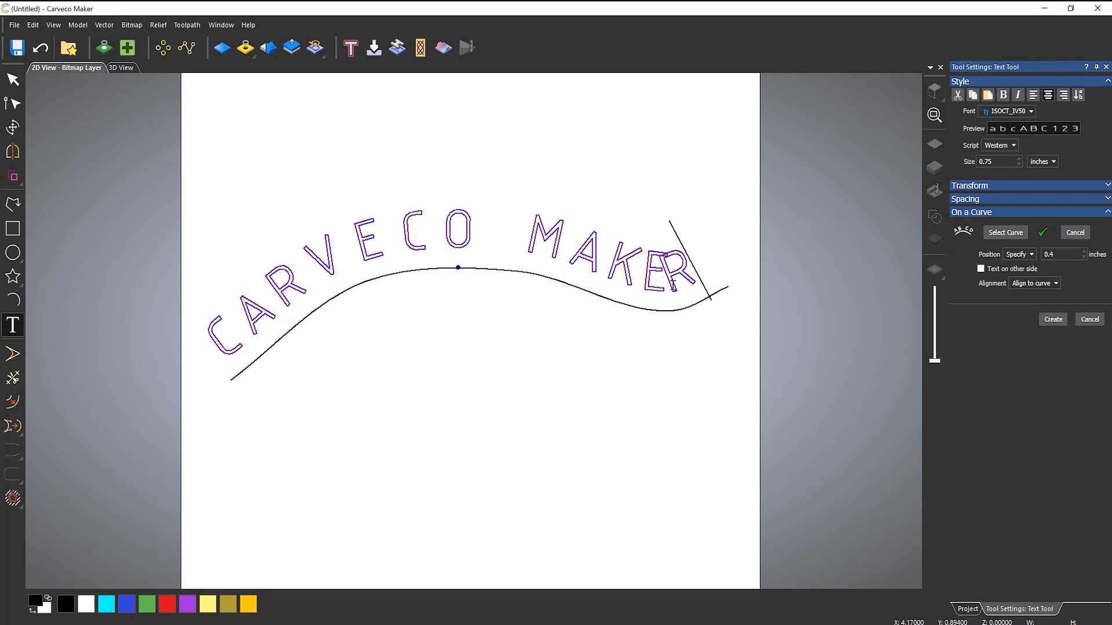
{"action": "mouse_move", "coordinate": [1013, 355]}
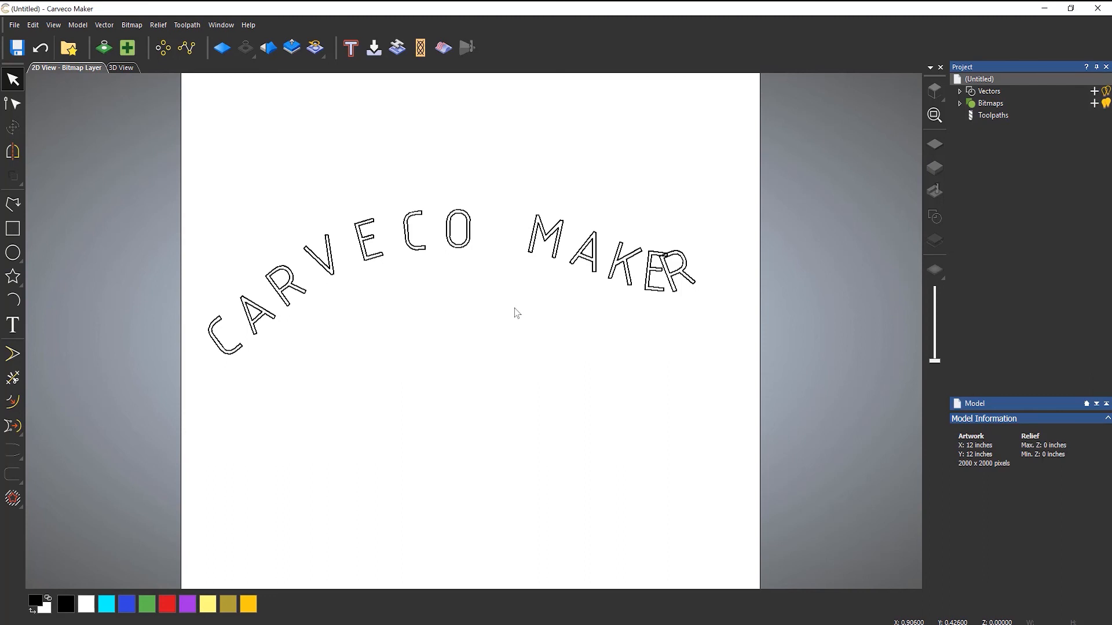
{"action": "mouse_move", "coordinate": [519, 308]}
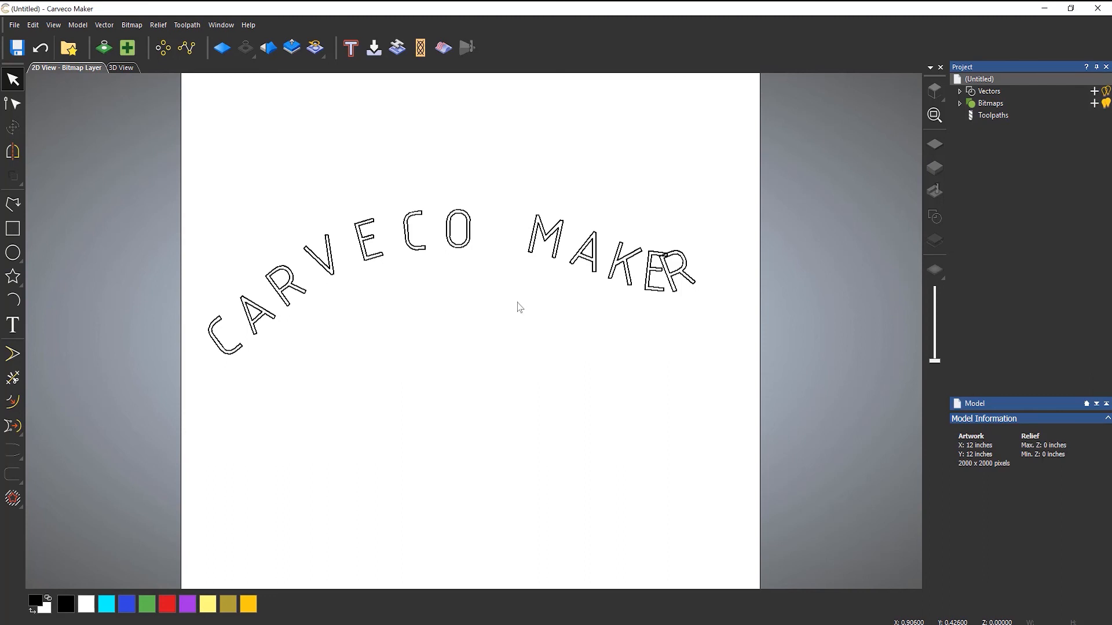
- Check the editing options left for the text after deleting the wavy curve
{"action": "right_click", "coordinate": [581, 259]}
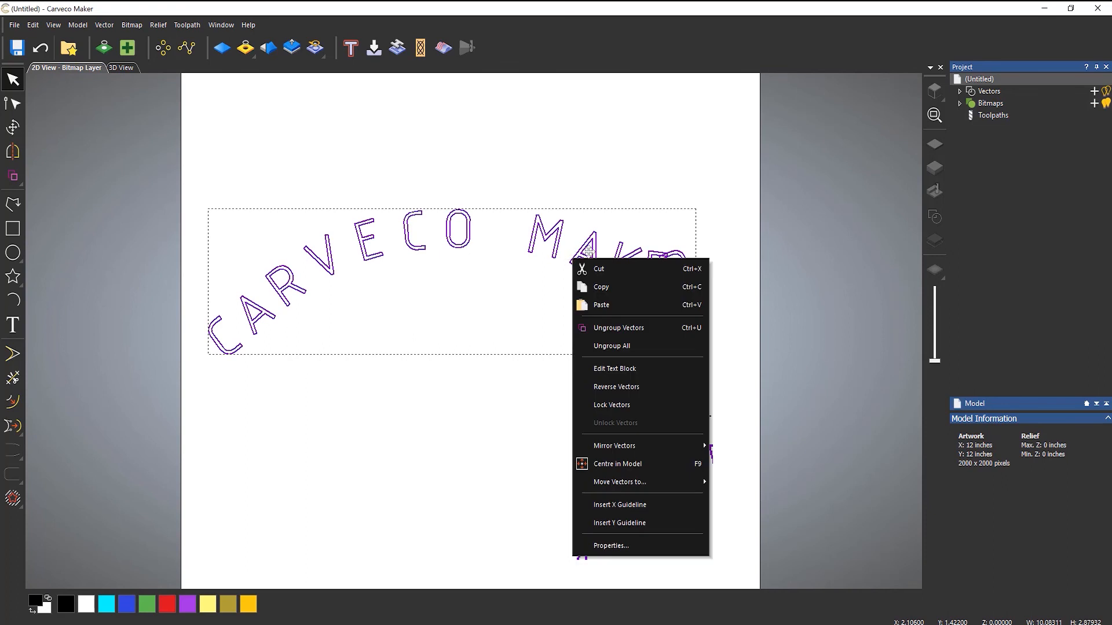